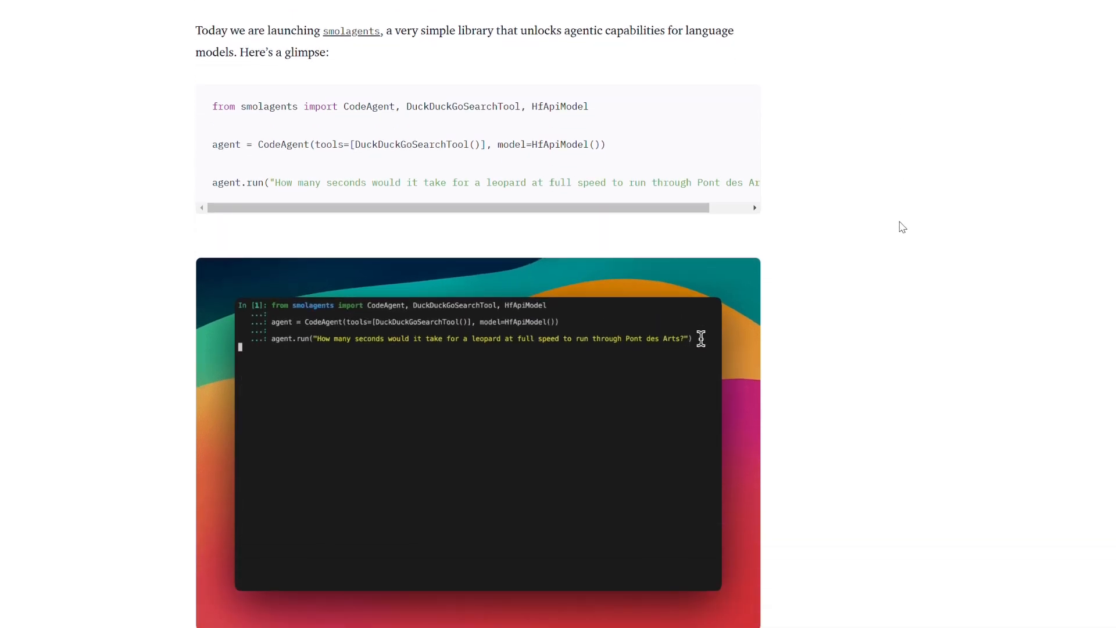
Step: Scroll the terminal output and press Enter to run python .\agent.py
scroll(down, 3)
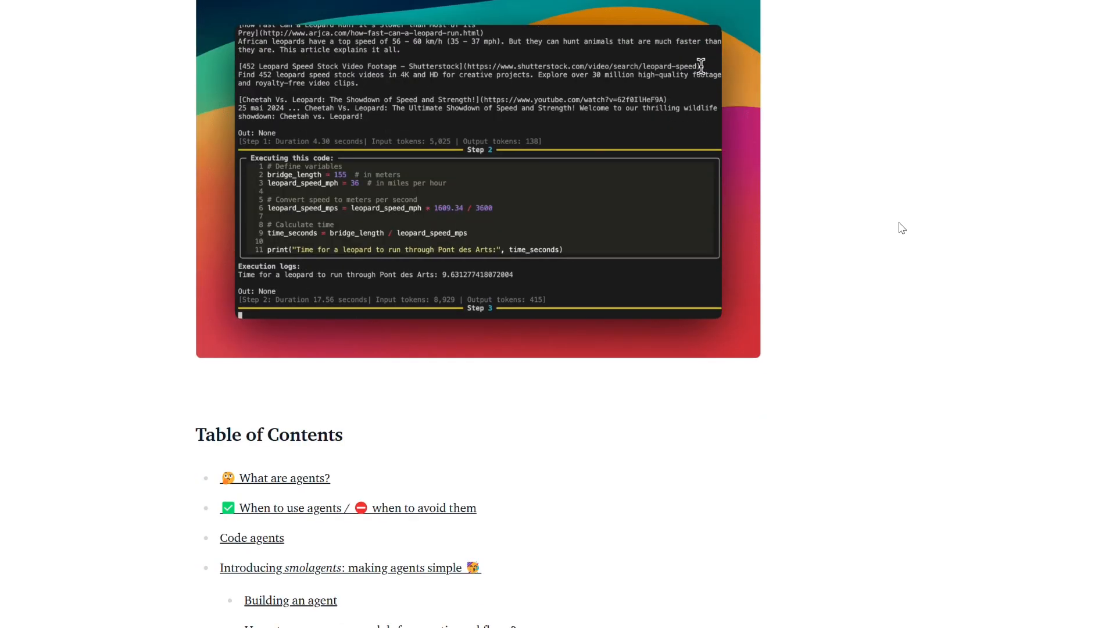
scroll(down, 3)
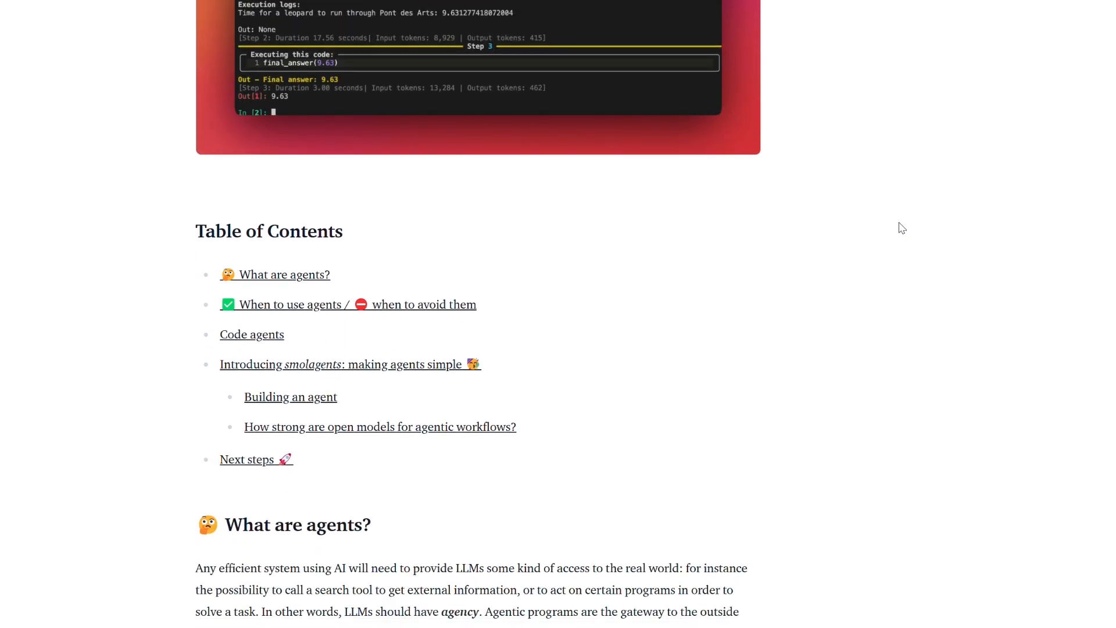
scroll(down, 3)
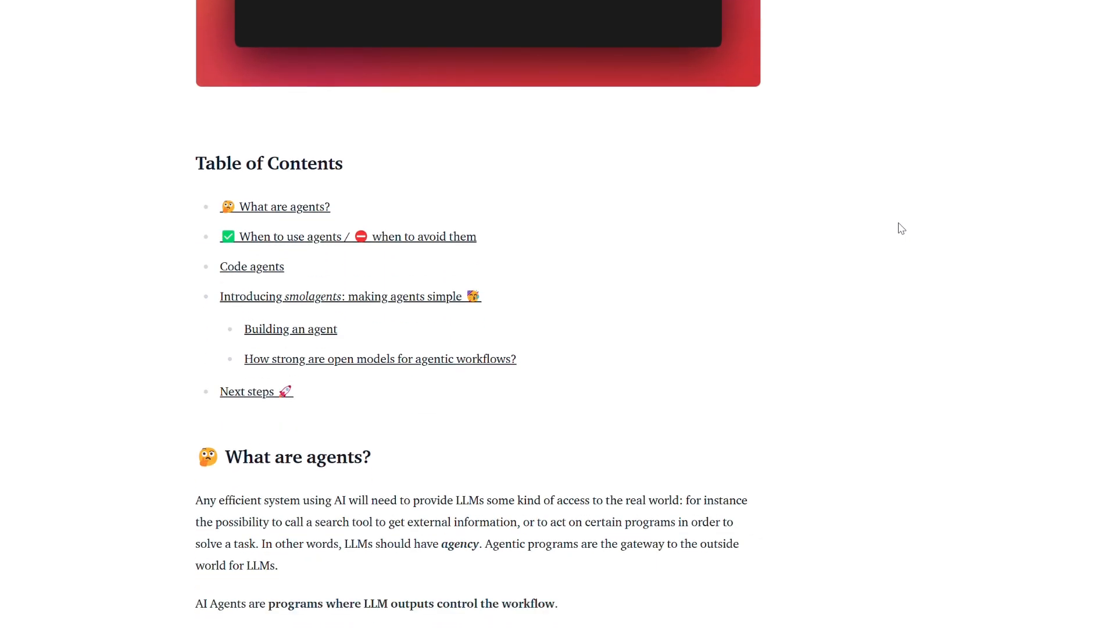
scroll(down, 3)
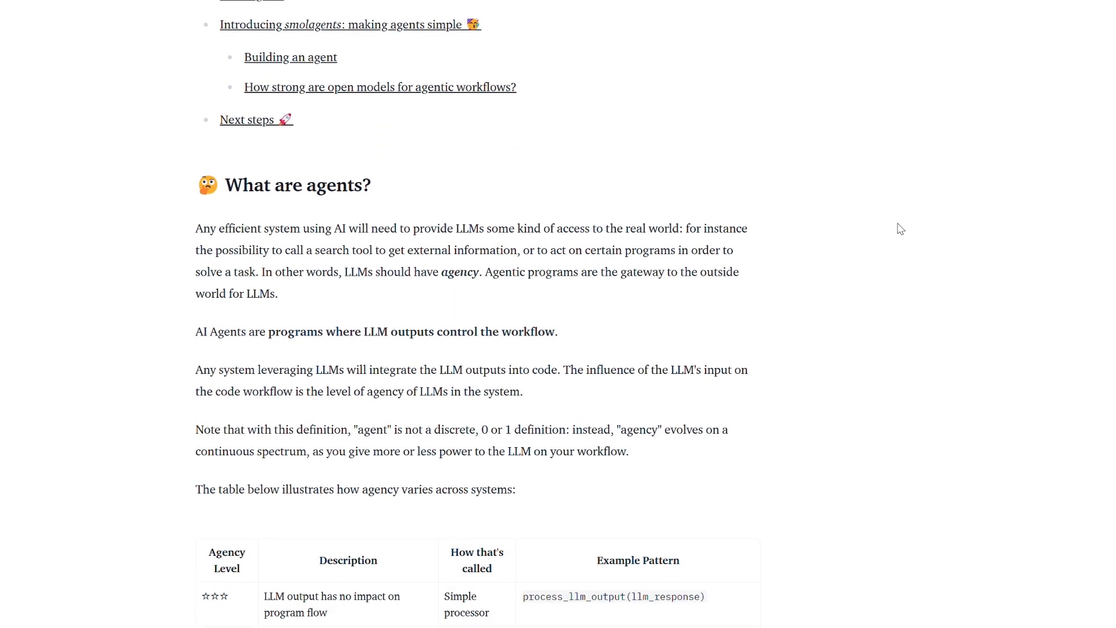
scroll(down, 3)
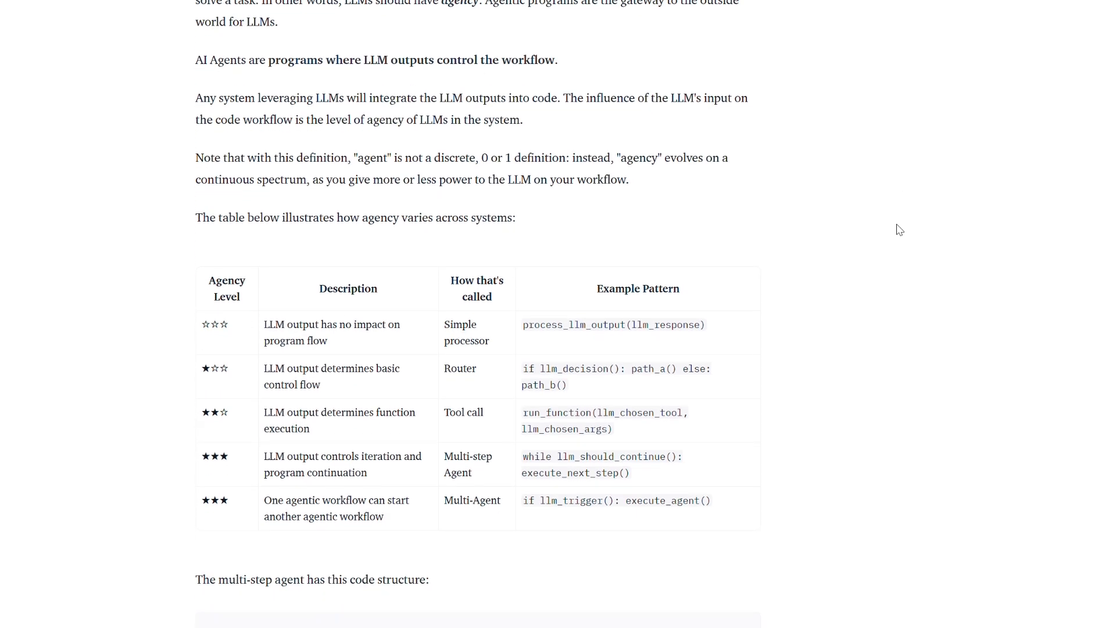
scroll(down, 3)
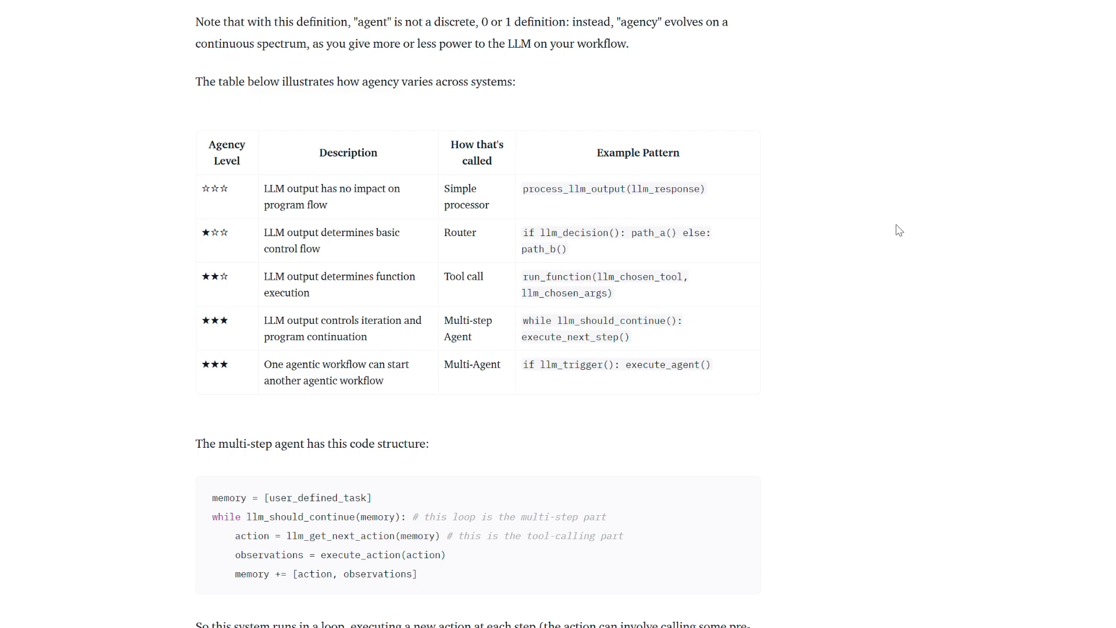
scroll(down, 3)
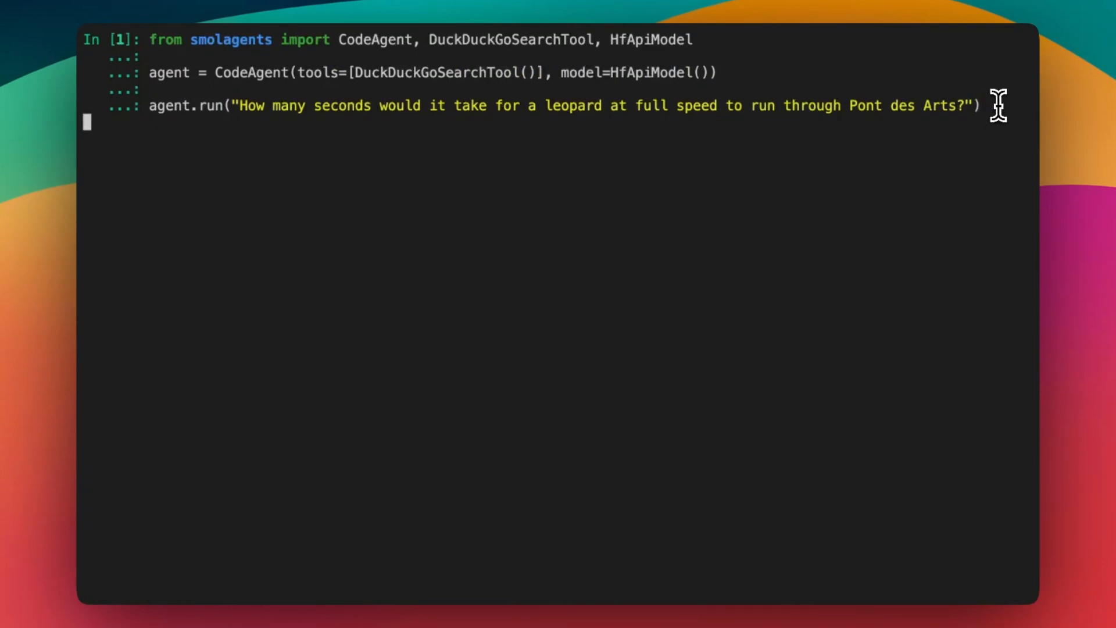
key(enter)
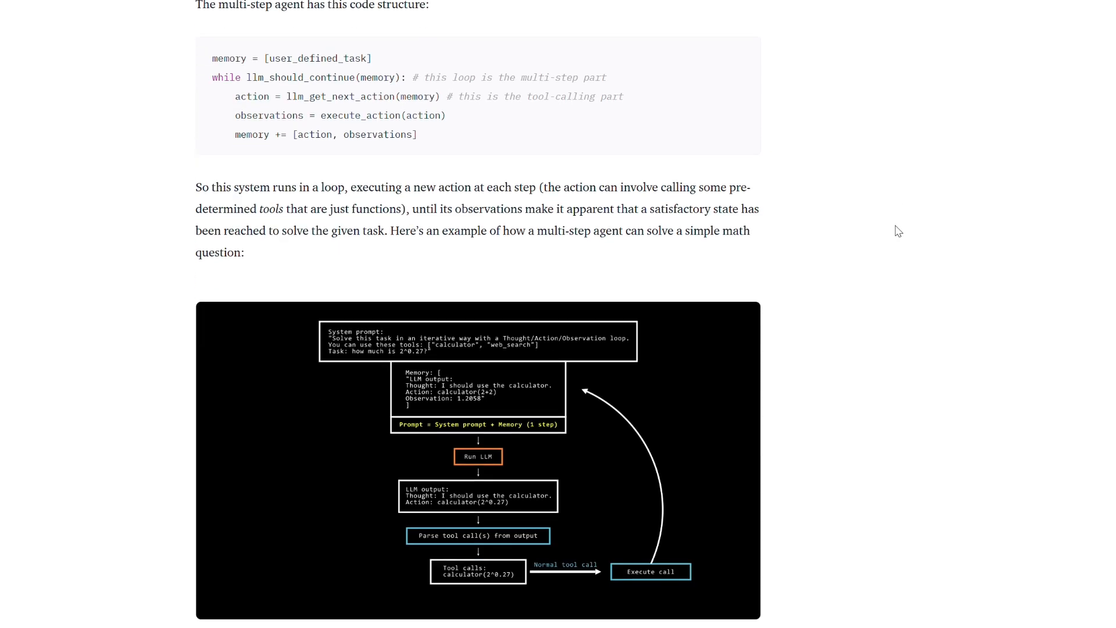
Step: Follow the ToolCallingAgent's steps as they print in the terminal
scroll(down, 3)
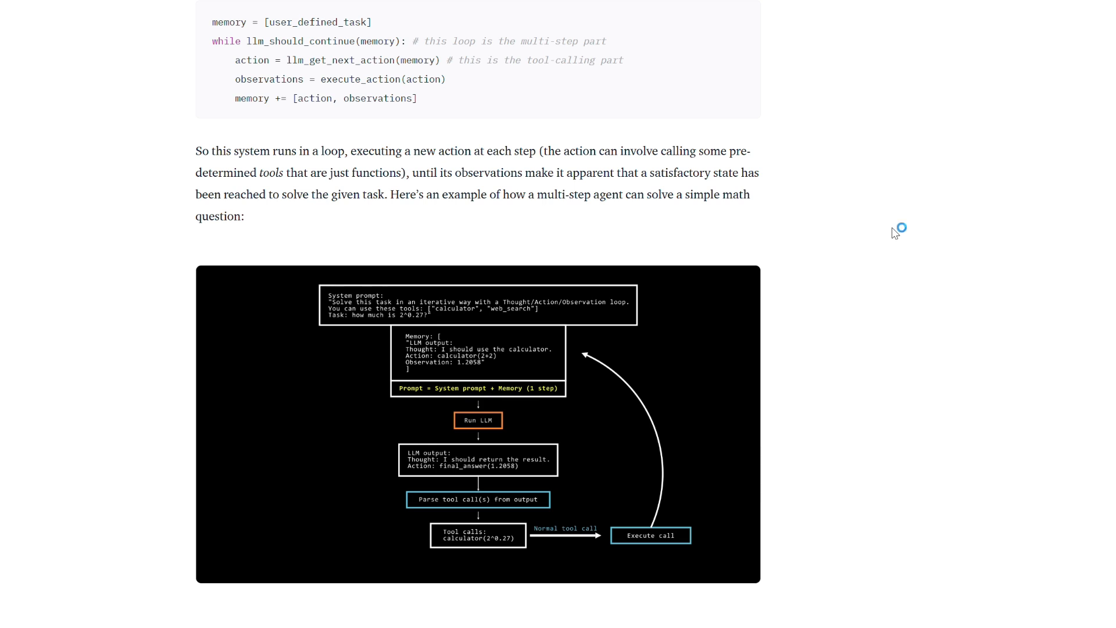
scroll(down, 3)
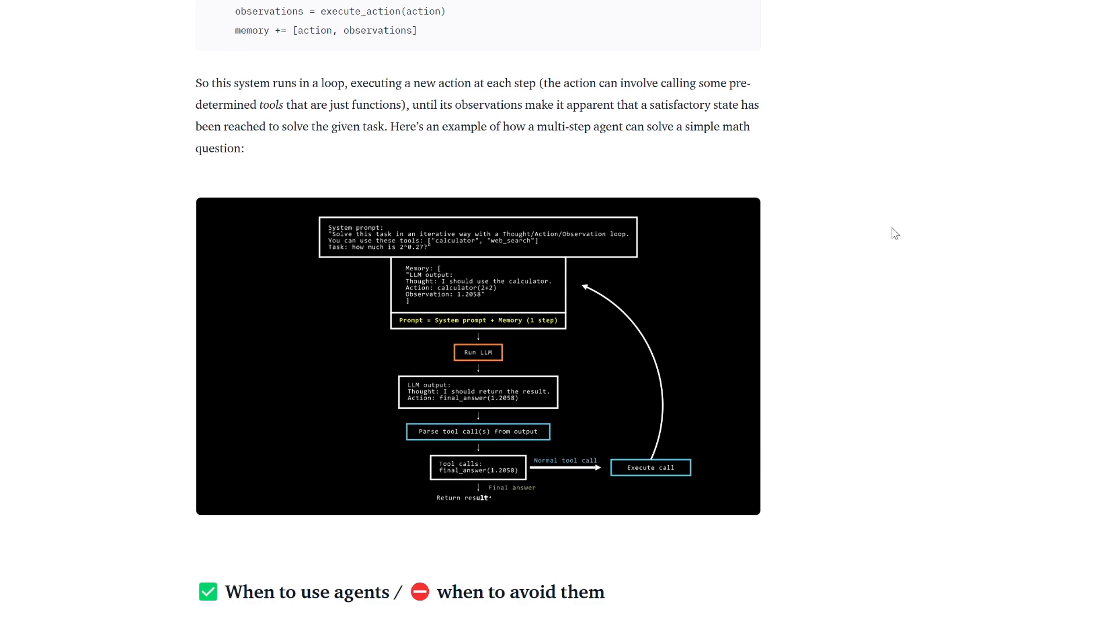
scroll(down, 3)
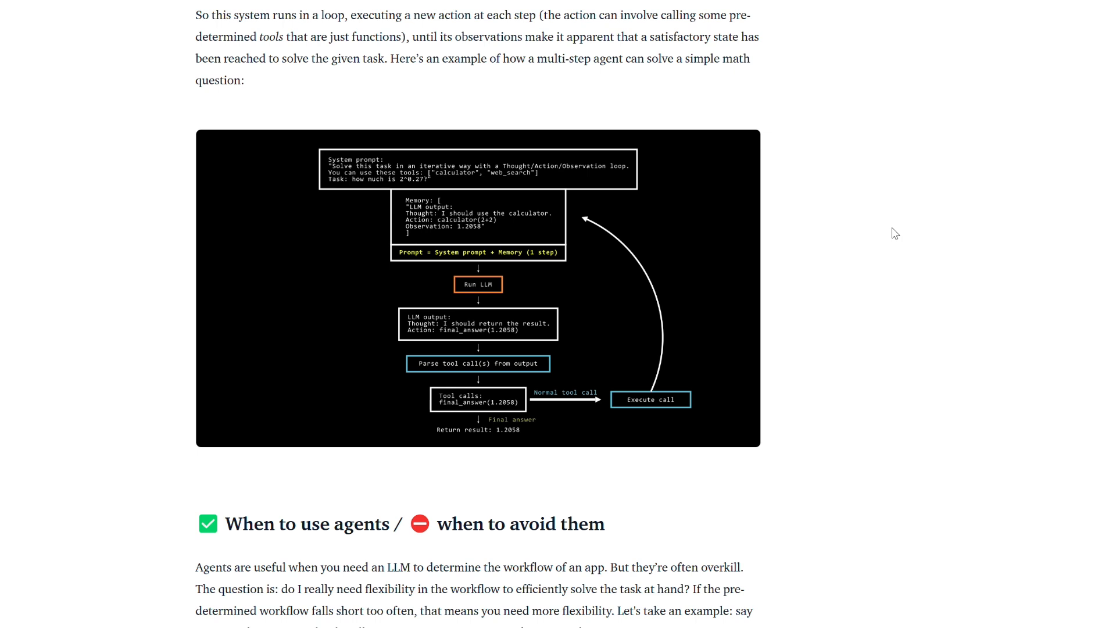
scroll(down, 3)
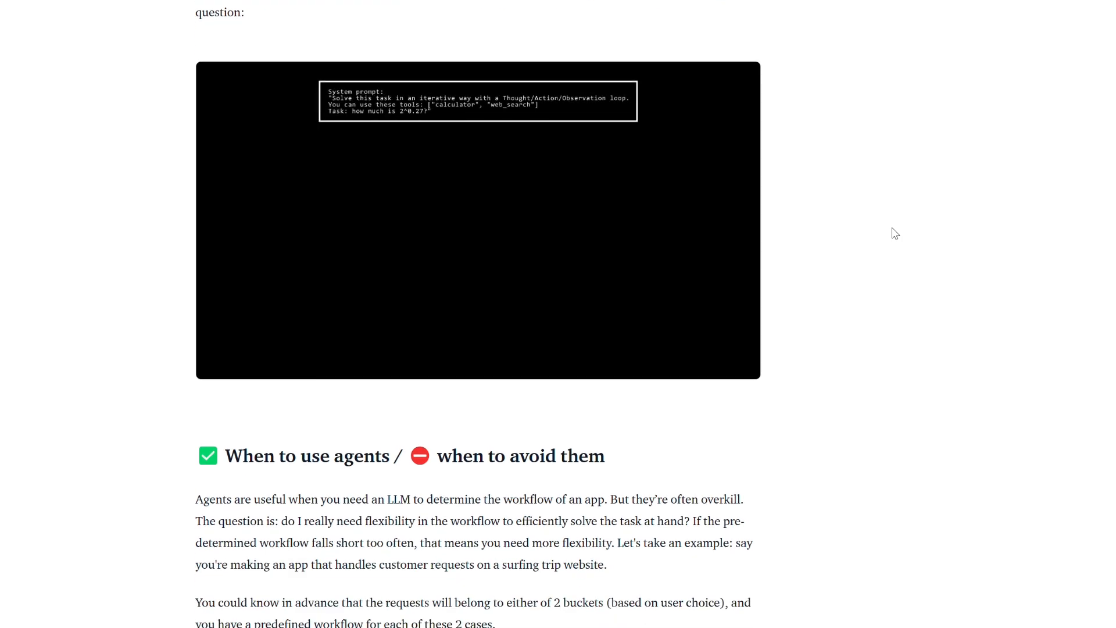
scroll(down, 3)
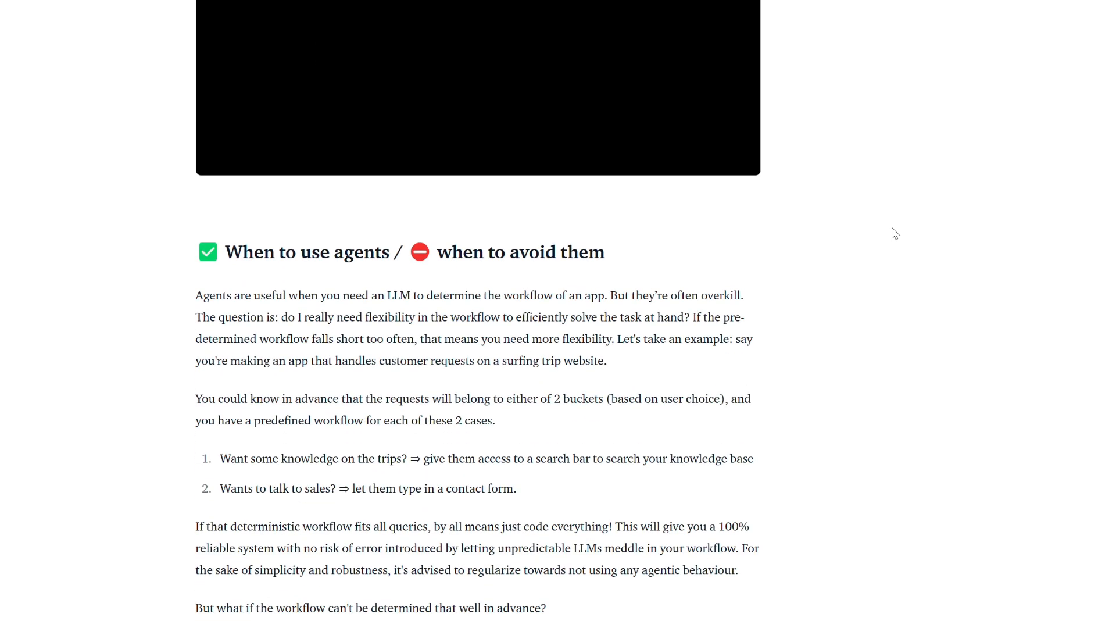
scroll(down, 3)
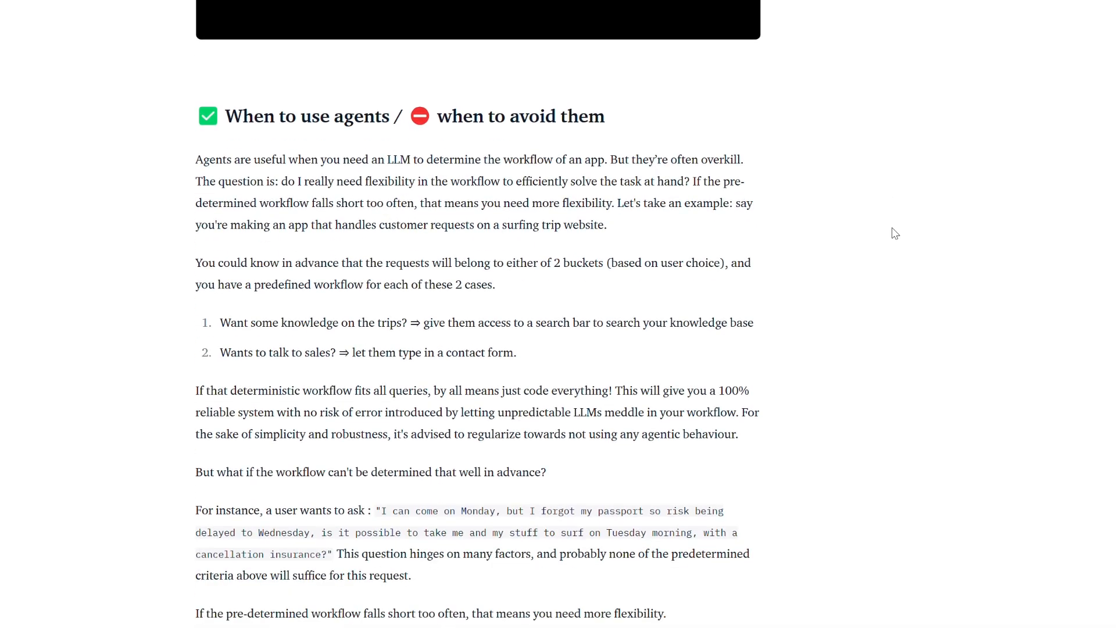
scroll(down, 3)
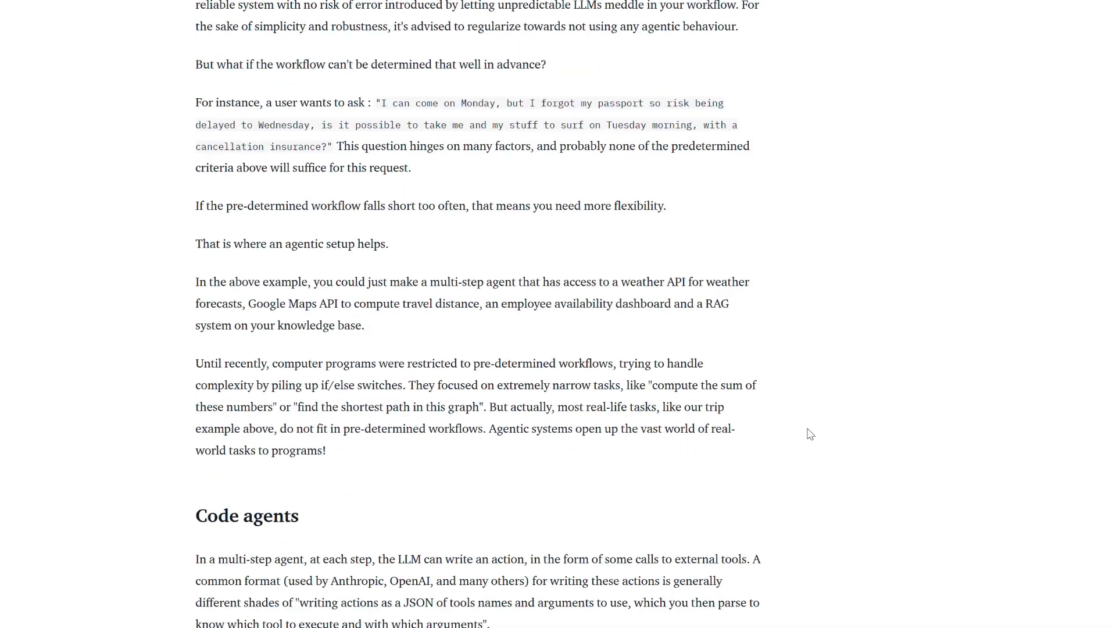
scroll(down, 3)
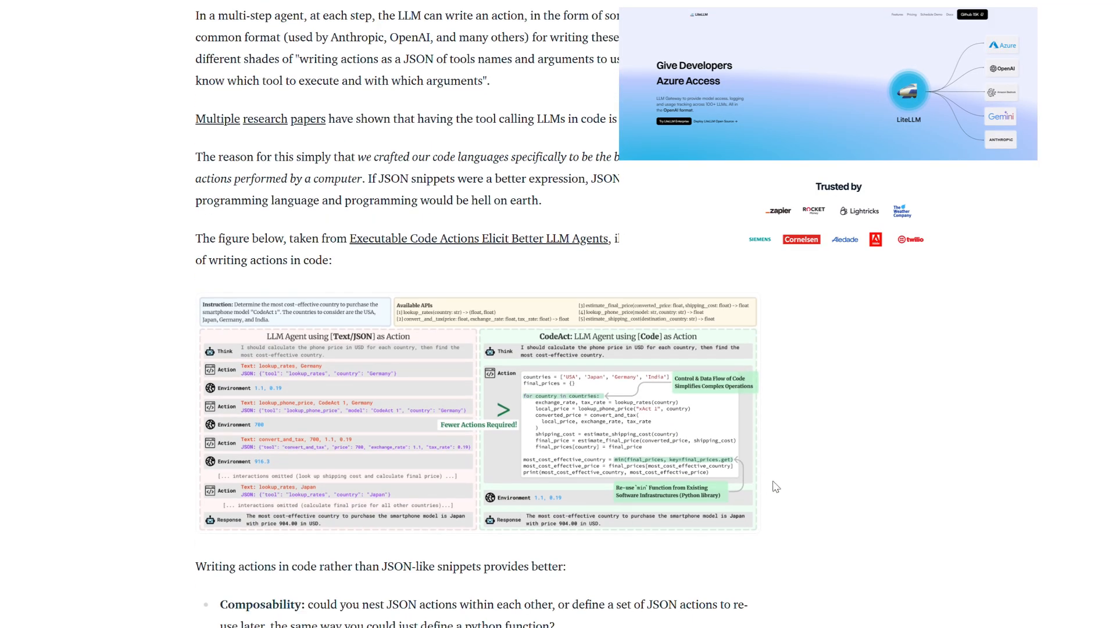
scroll(down, 3)
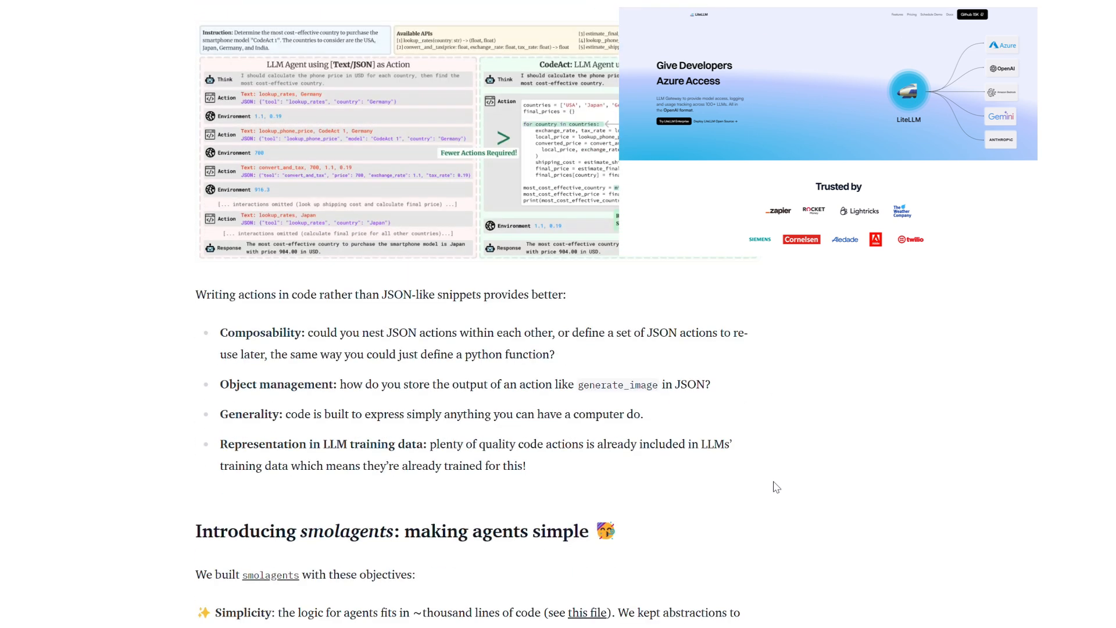
scroll(down, 3)
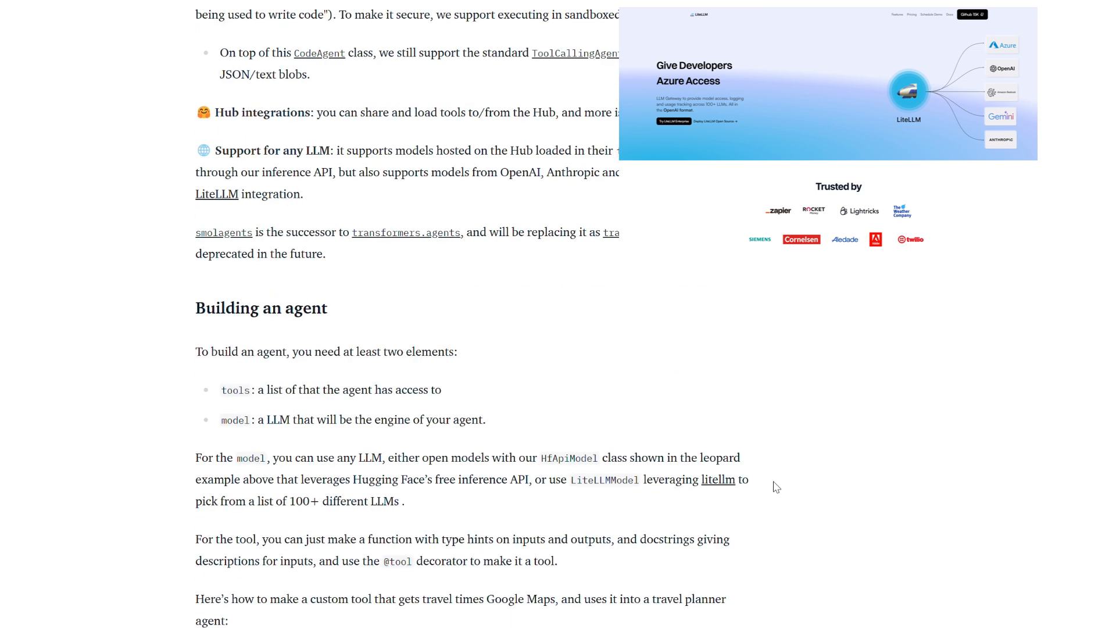
scroll(down, 3)
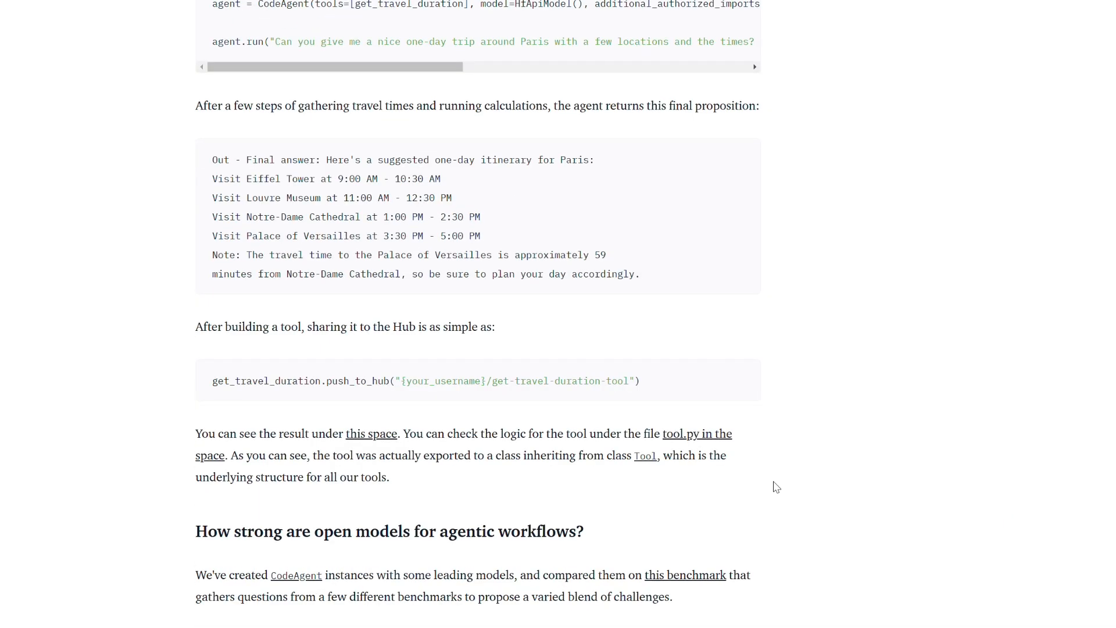
Step: Reach the 'Paris weather is unpleasant' answer; mark the smolagents.agents import and model name
scroll(down, 3)
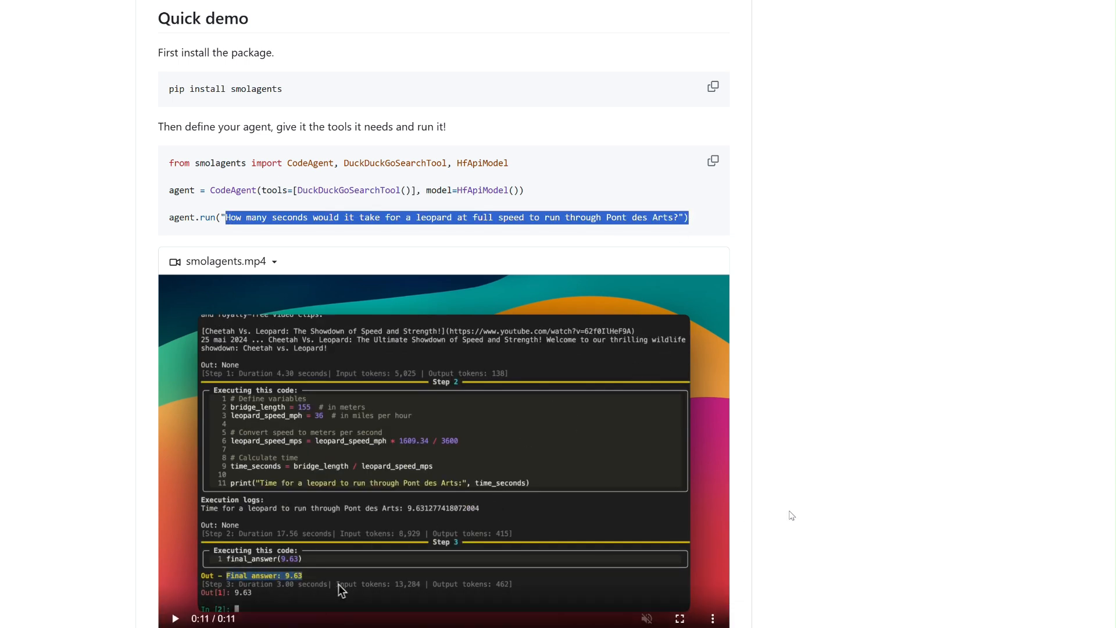
scroll(down, 3)
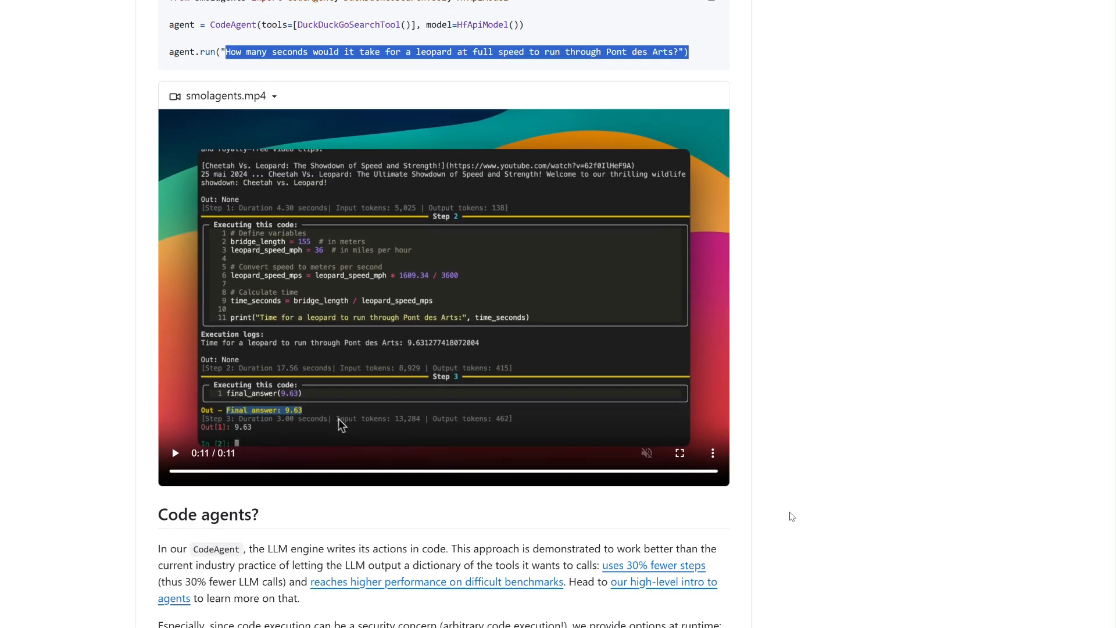
scroll(down, 3)
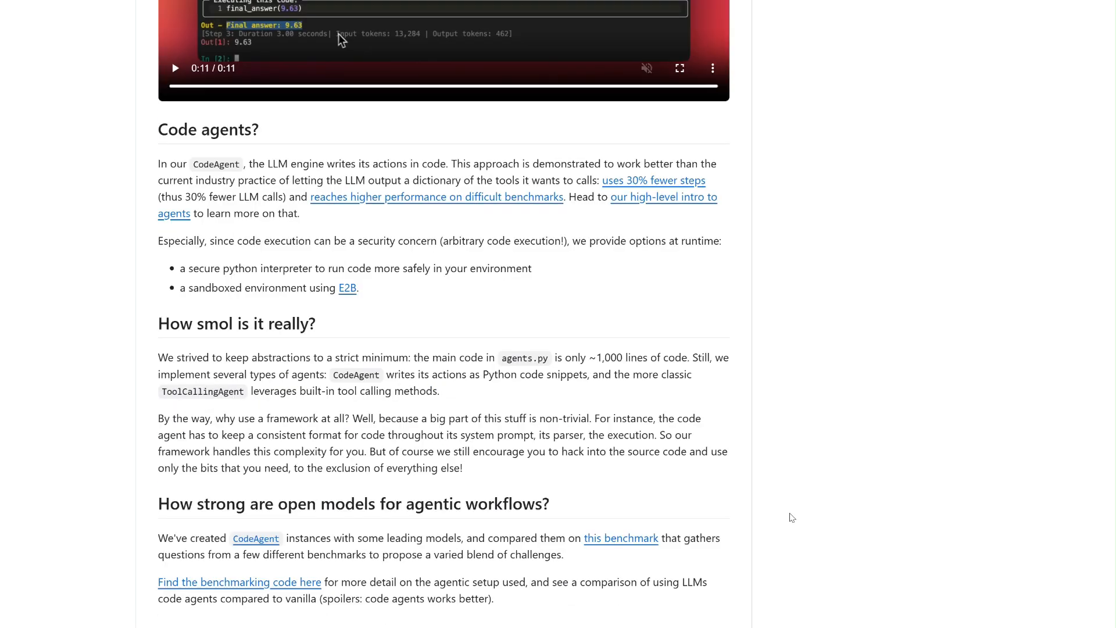
scroll(down, 3)
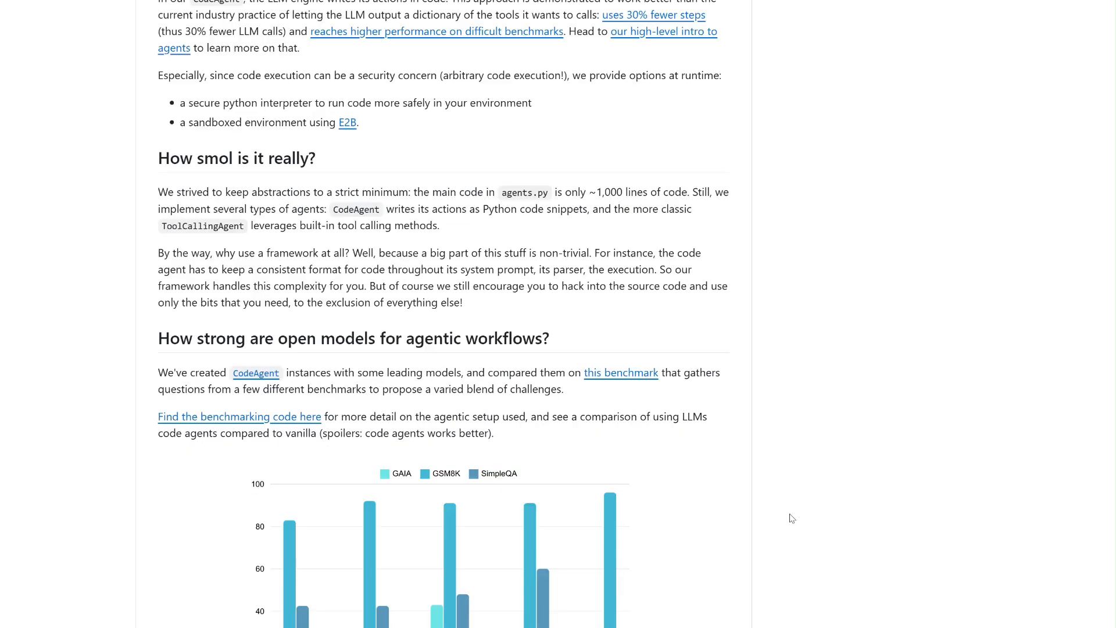
scroll(down, 3)
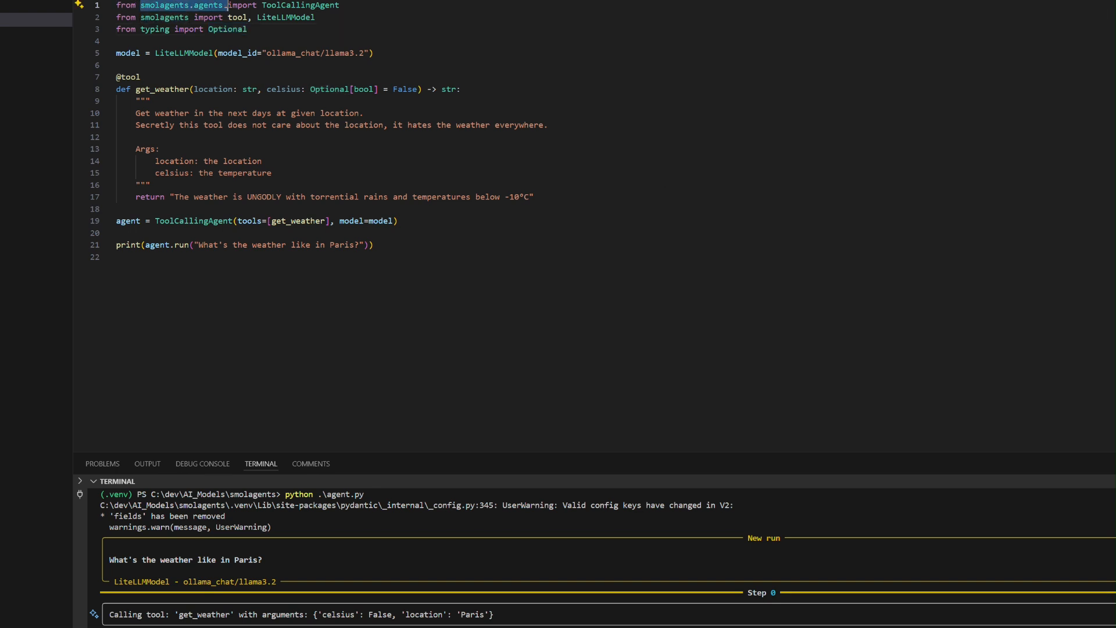
double_click(314, 53)
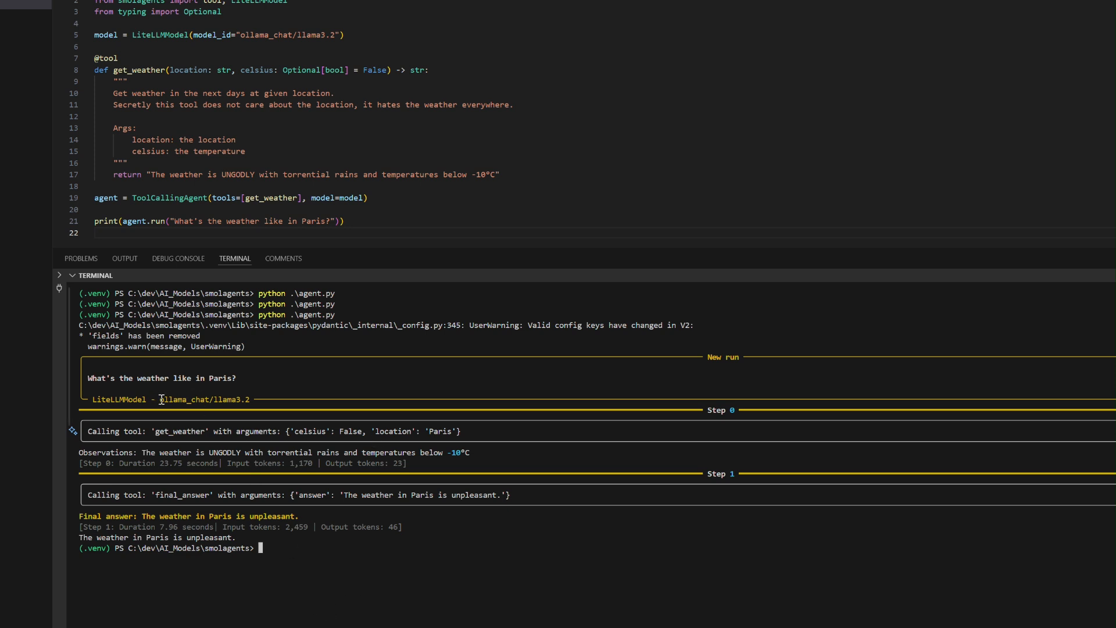
double_click(206, 399)
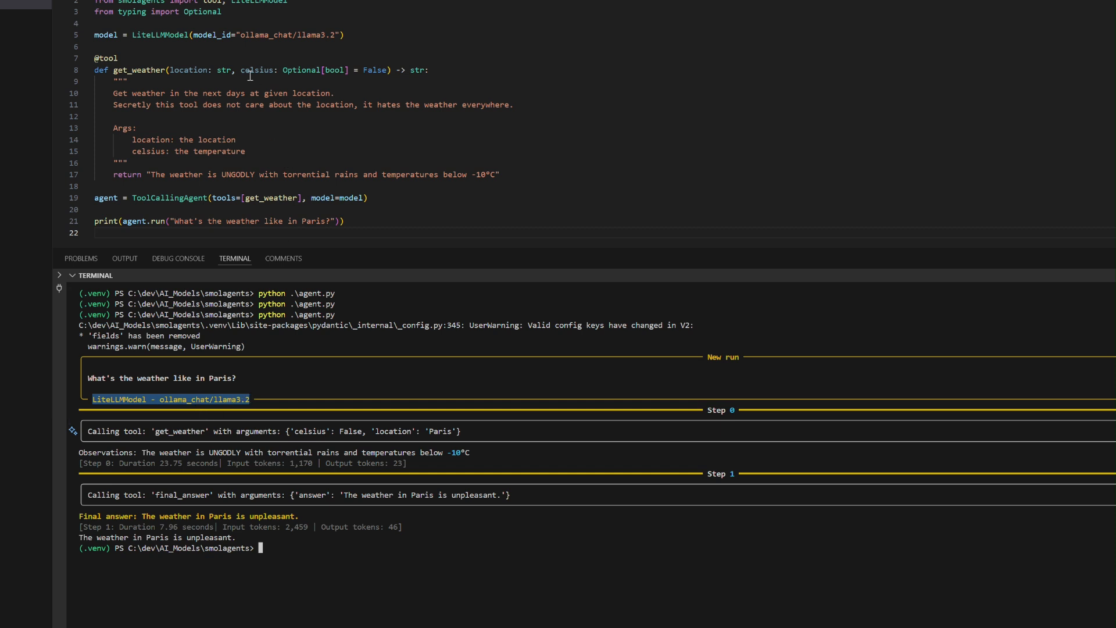
double_click(267, 35)
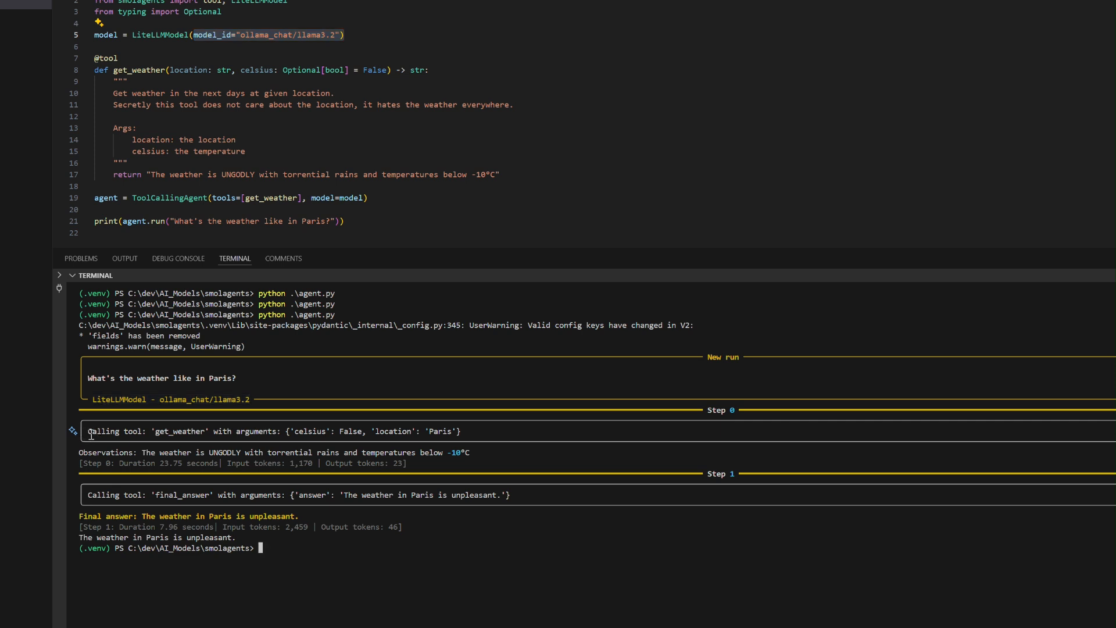
drag(89, 432, 277, 432)
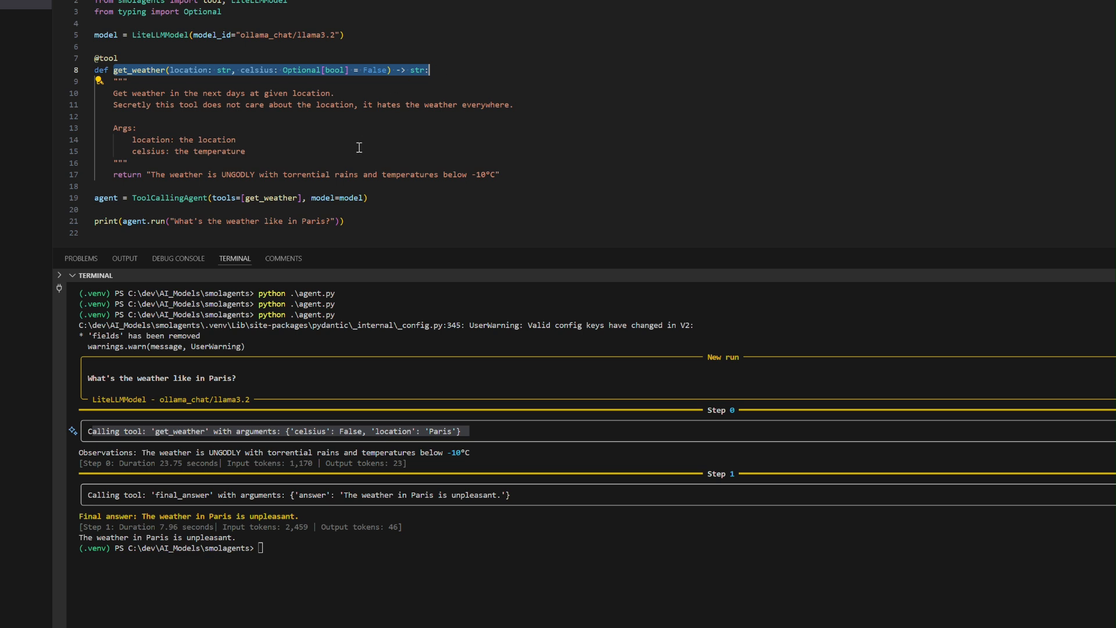
mouse_move(352, 157)
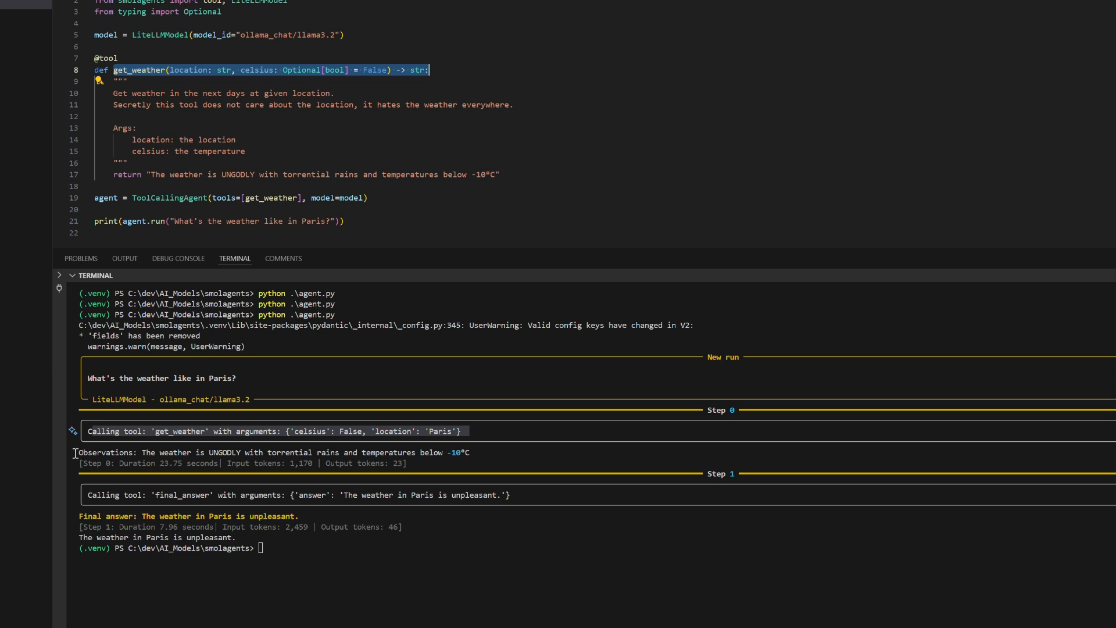
drag(80, 452, 395, 452)
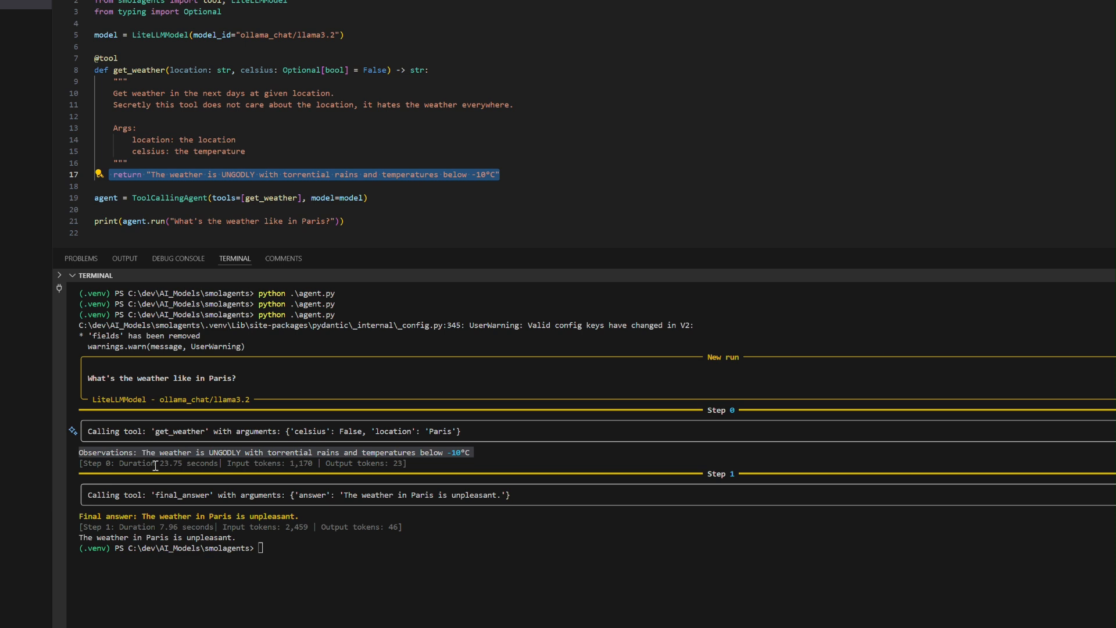
double_click(171, 463)
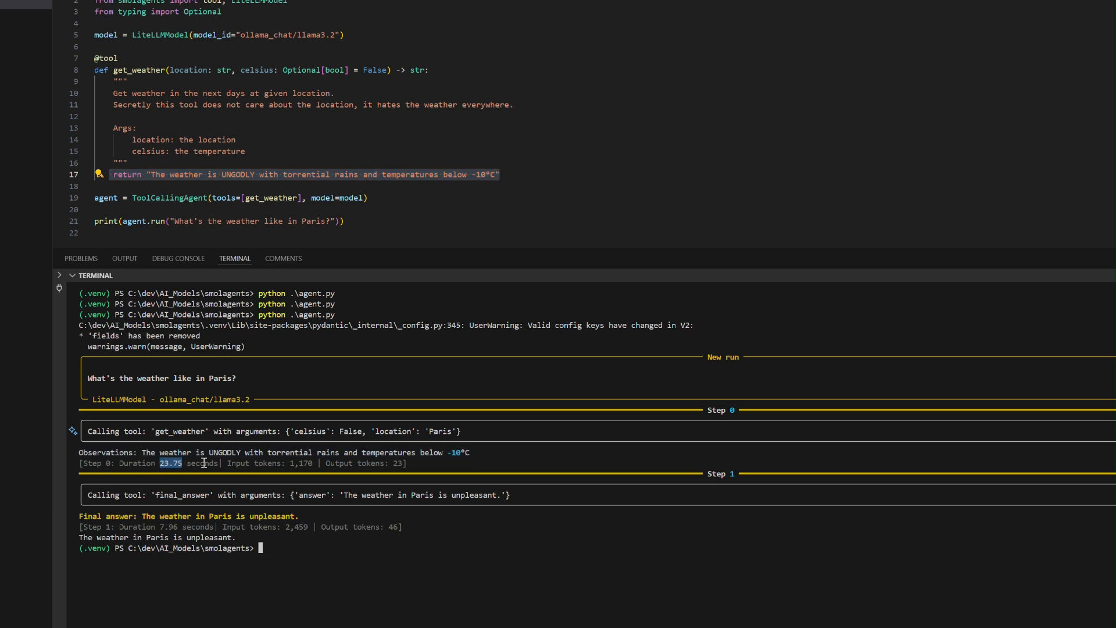
double_click(301, 463)
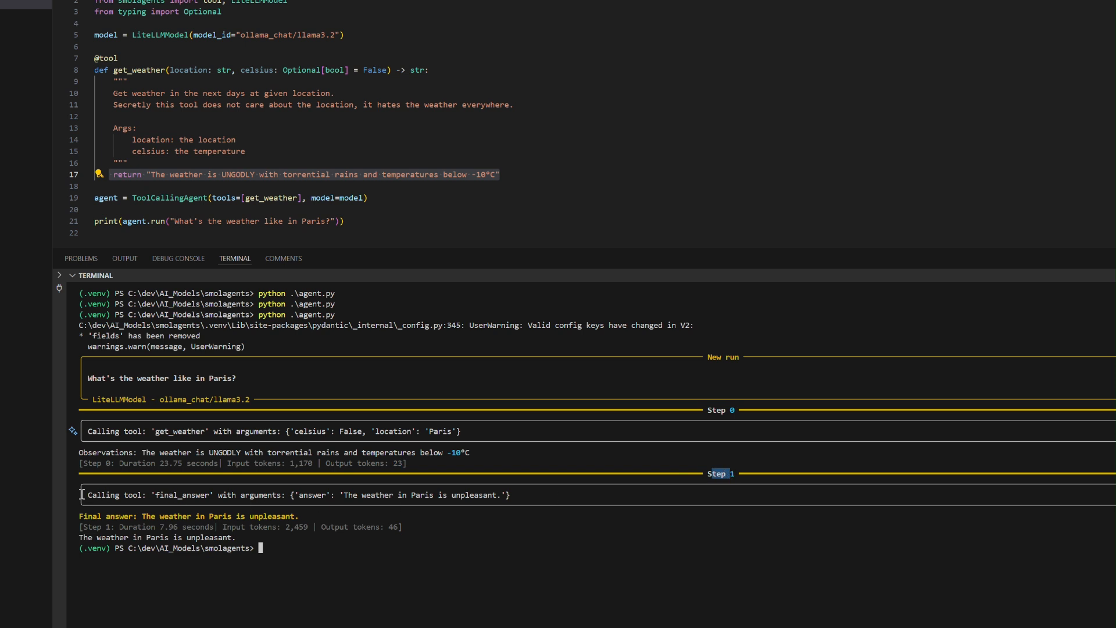
double_click(181, 495)
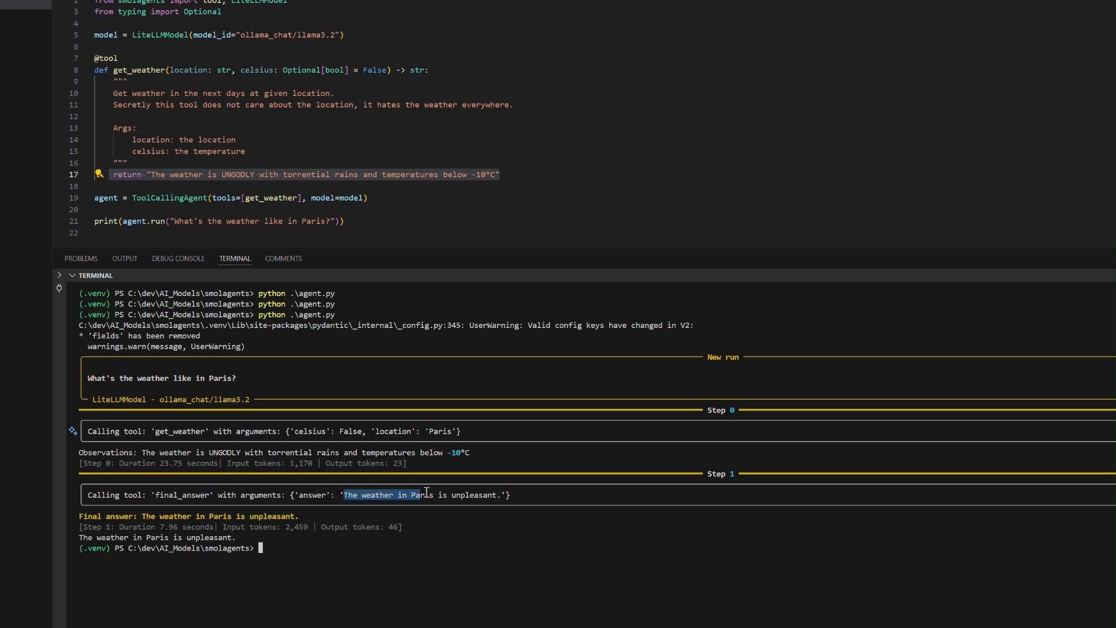
drag(427, 495, 502, 494)
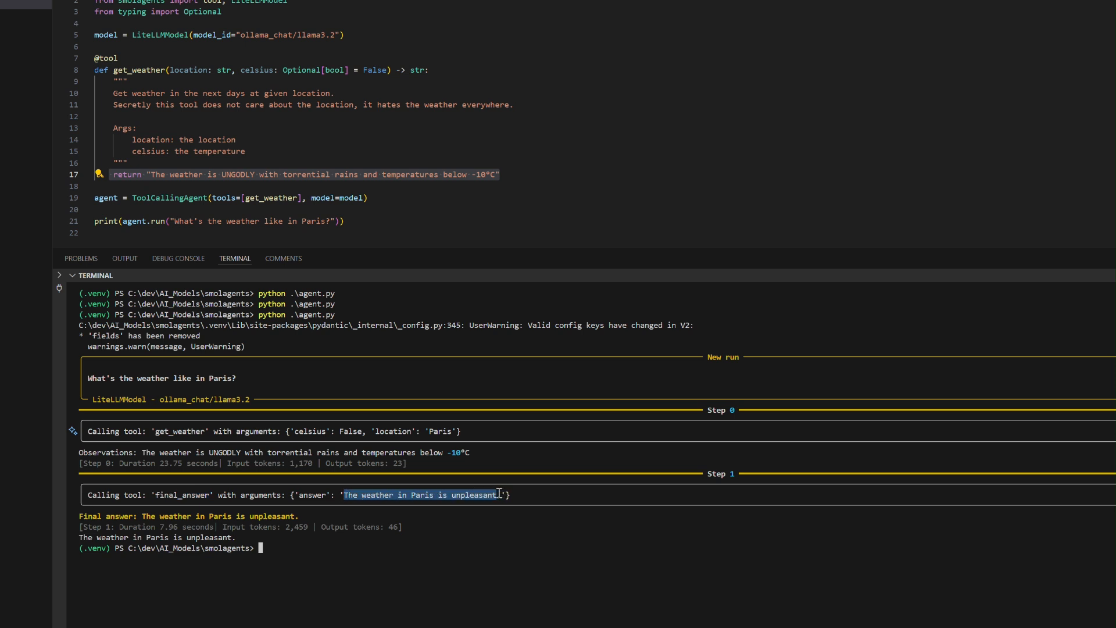
mouse_move(410, 583)
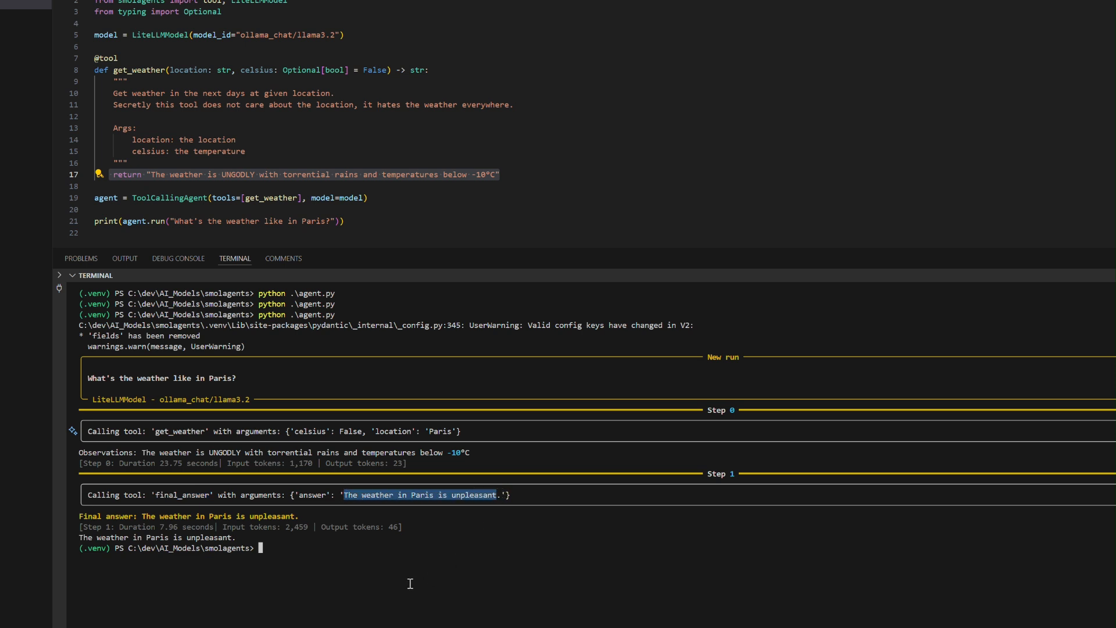
mouse_move(339, 546)
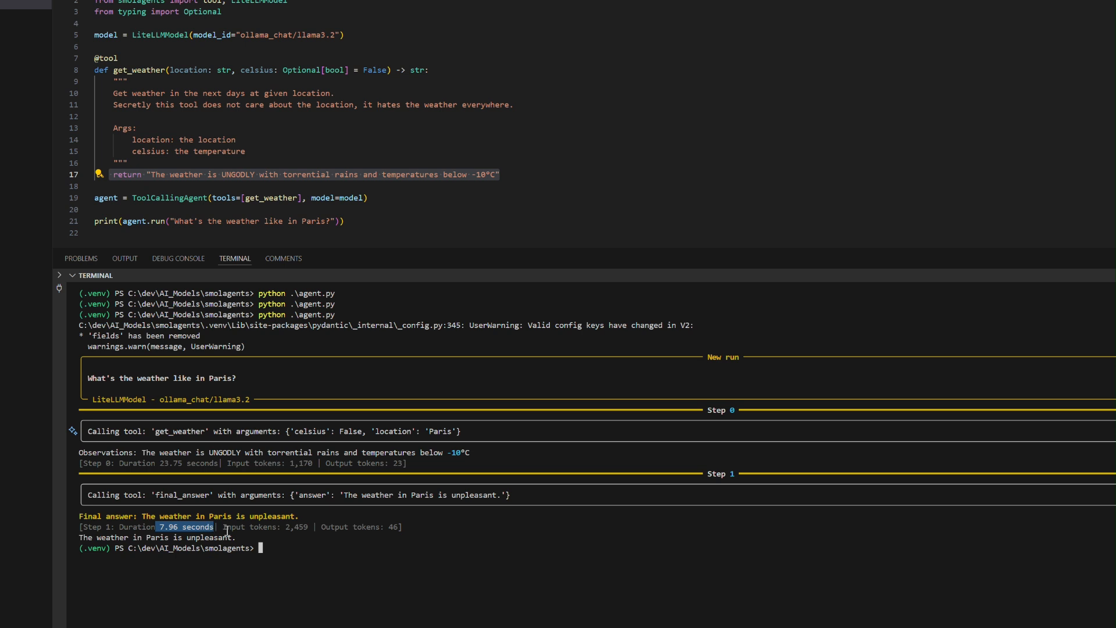
double_click(297, 527)
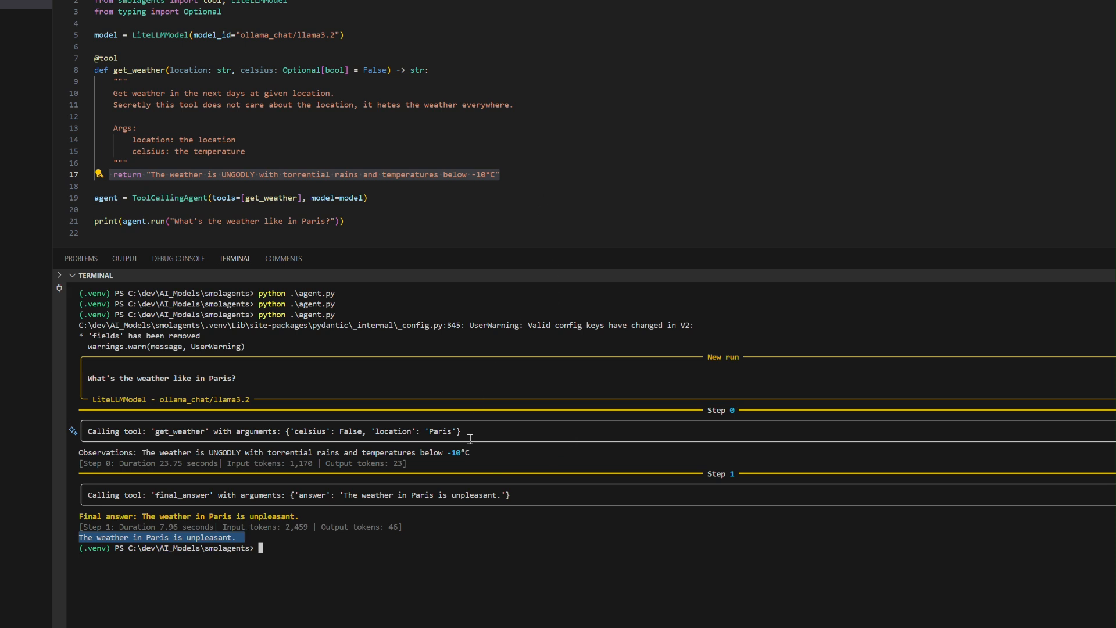
mouse_move(481, 447)
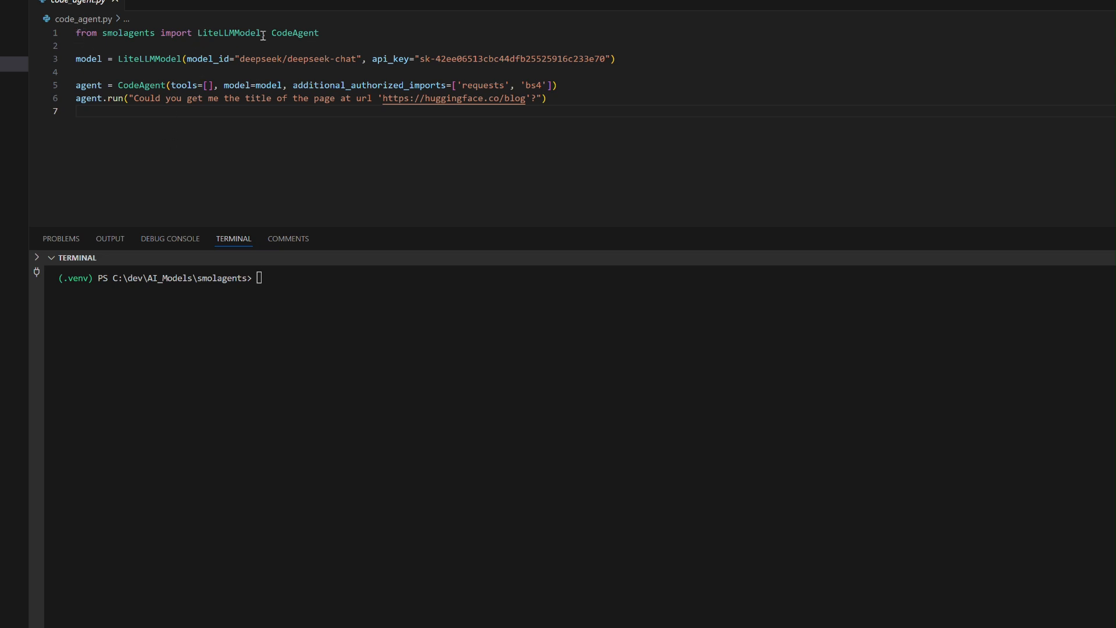
Step: Highlight code_agent.py's LiteLLMModel import, allowed requests import, task prompt and empty tools list
double_click(294, 33)
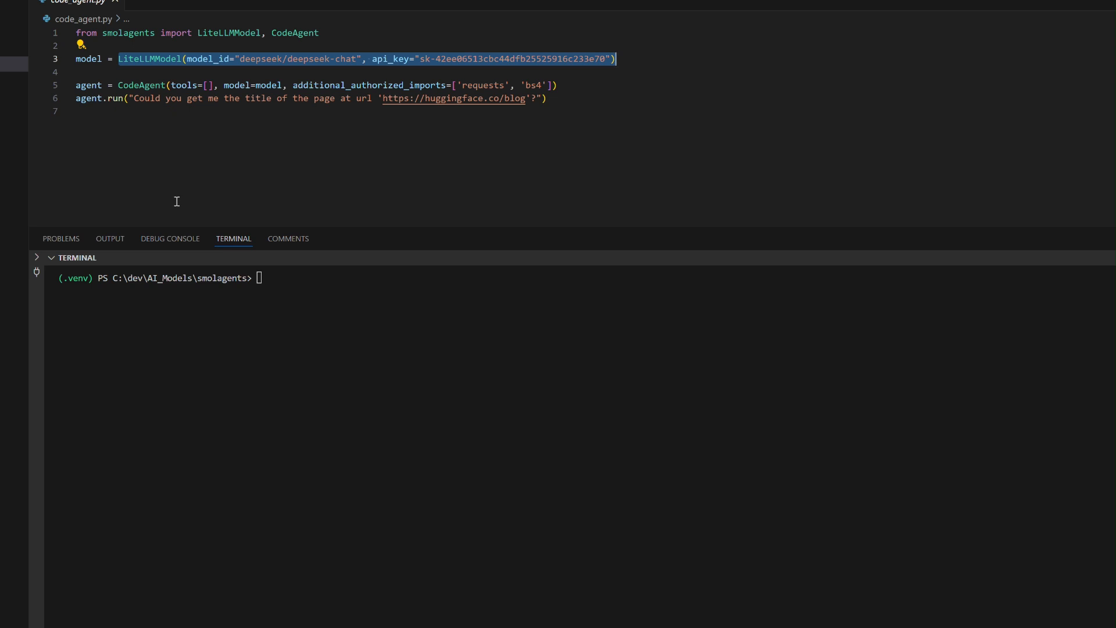
mouse_move(137, 89)
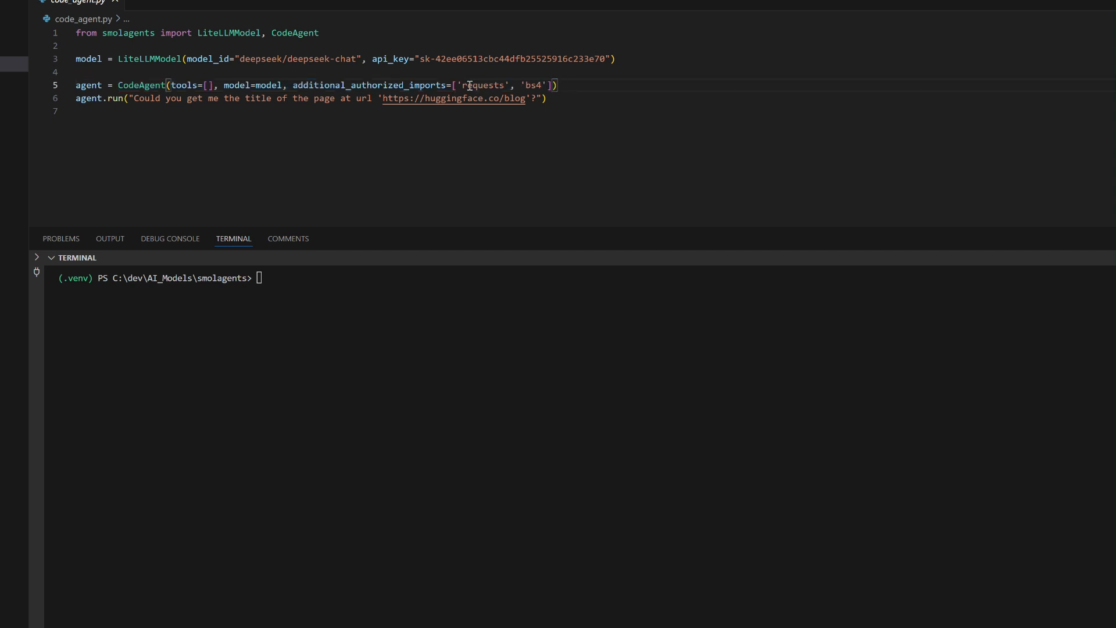
double_click(484, 85)
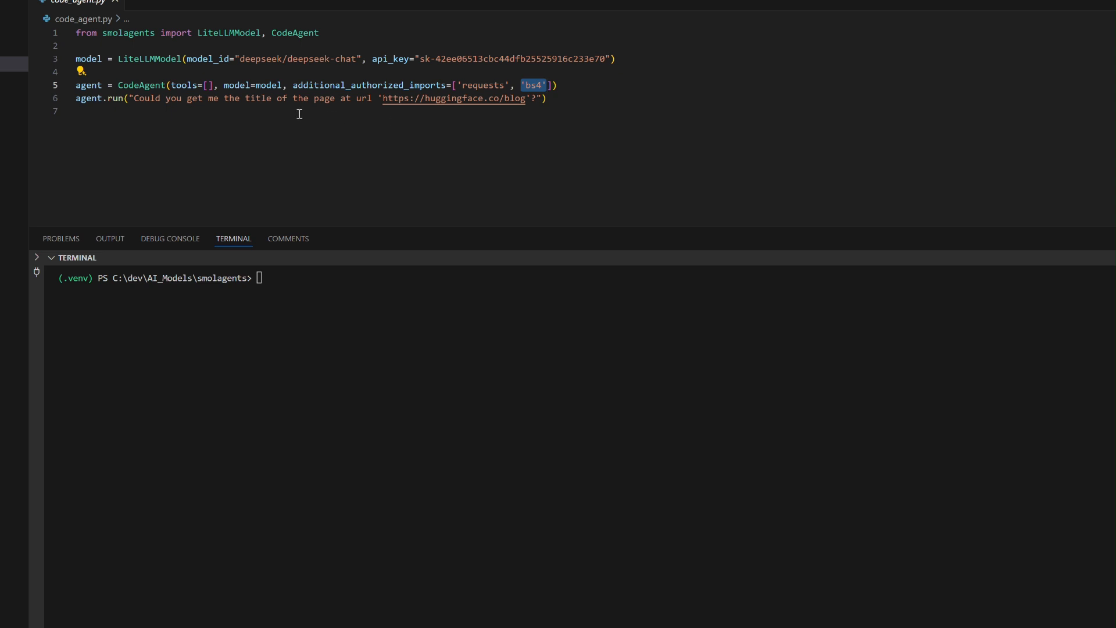
drag(128, 99, 257, 99)
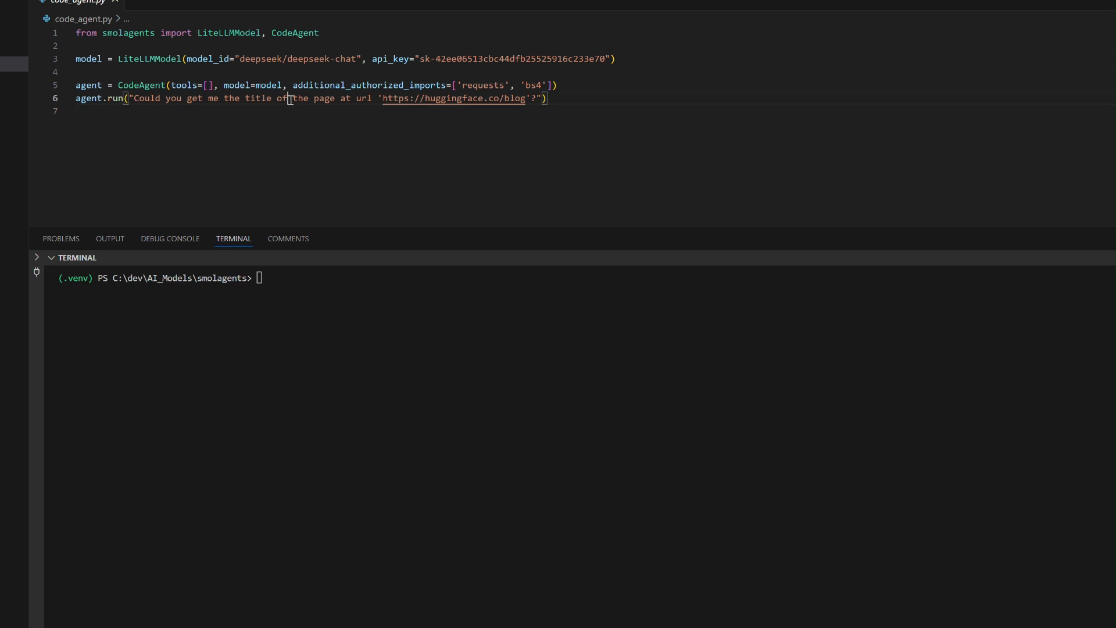
double_click(282, 98)
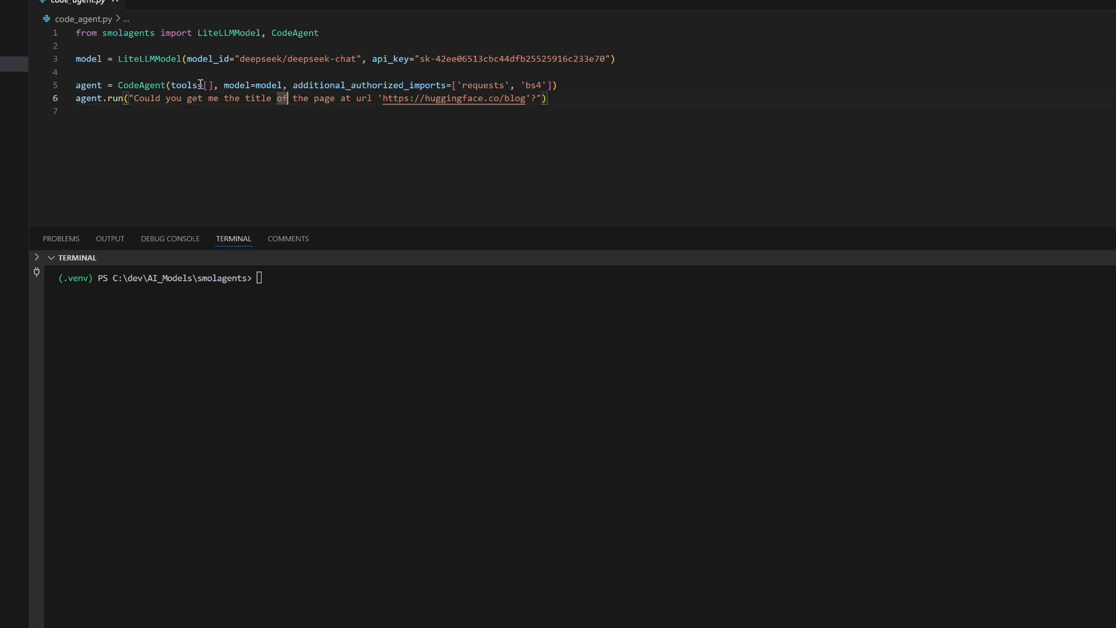
double_click(140, 85)
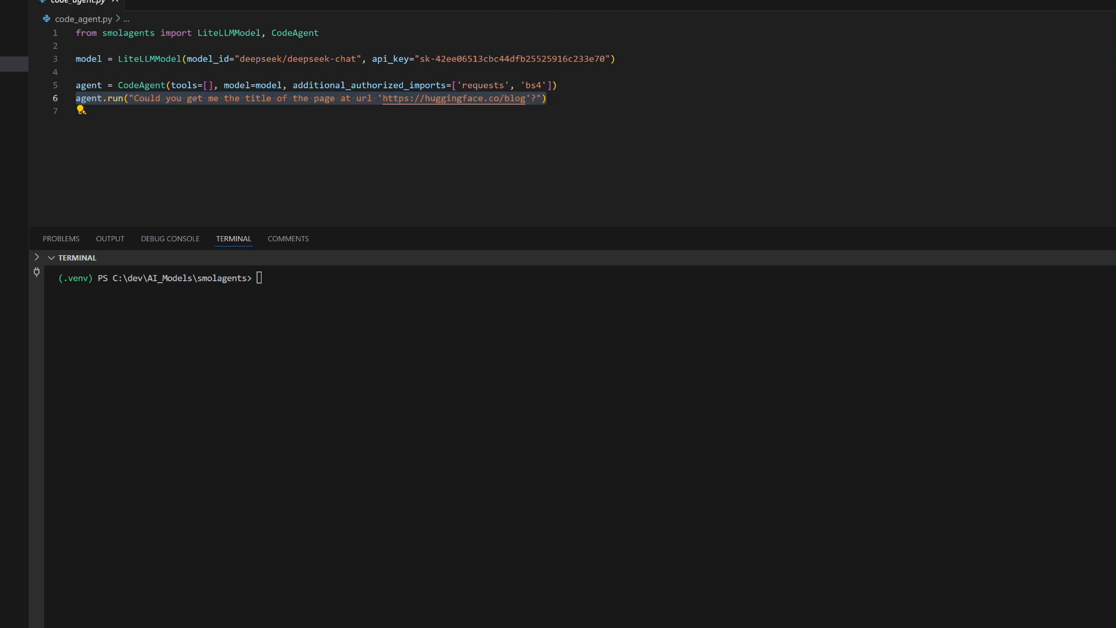
Step: Run python .\code_agent.py in the terminal to get the 'Hugging Face – Blog' title
text(python .\code_agent.py)
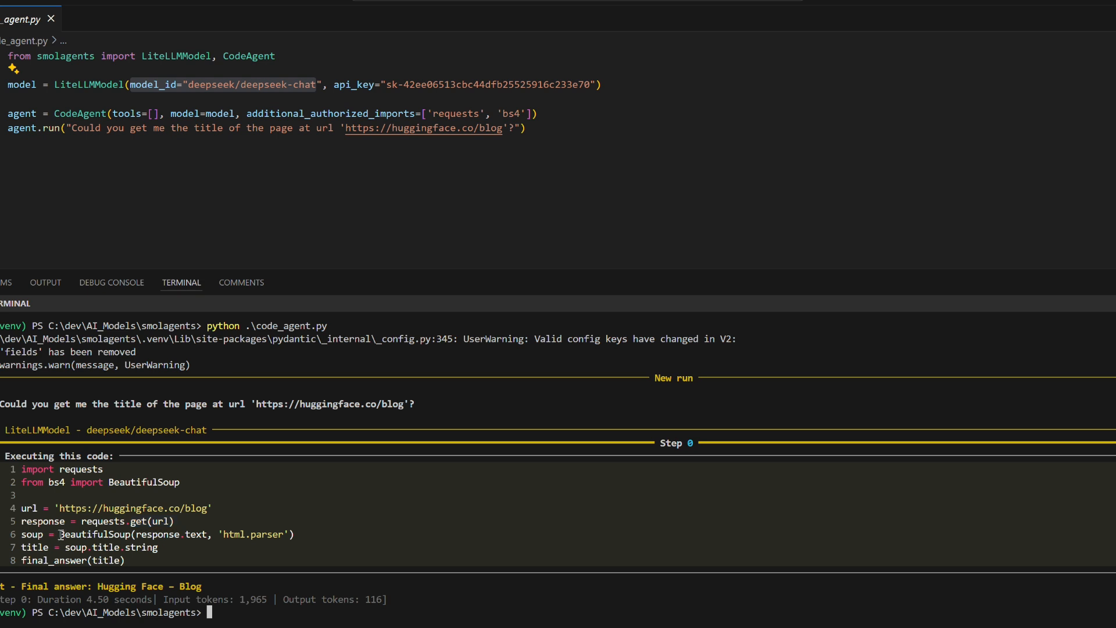
mouse_move(102, 546)
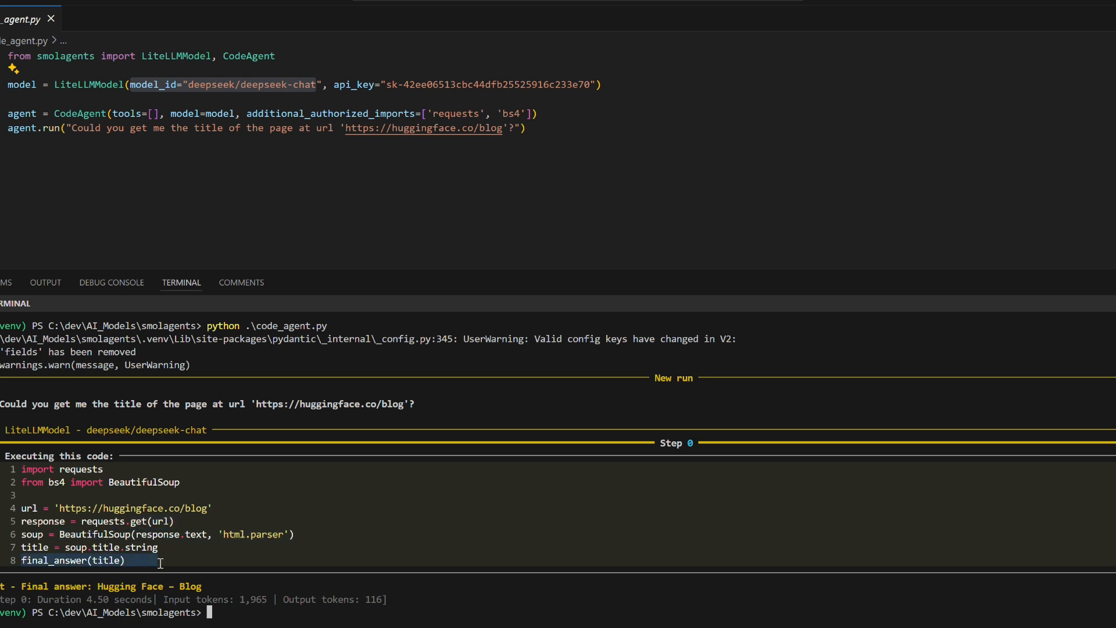
mouse_move(184, 562)
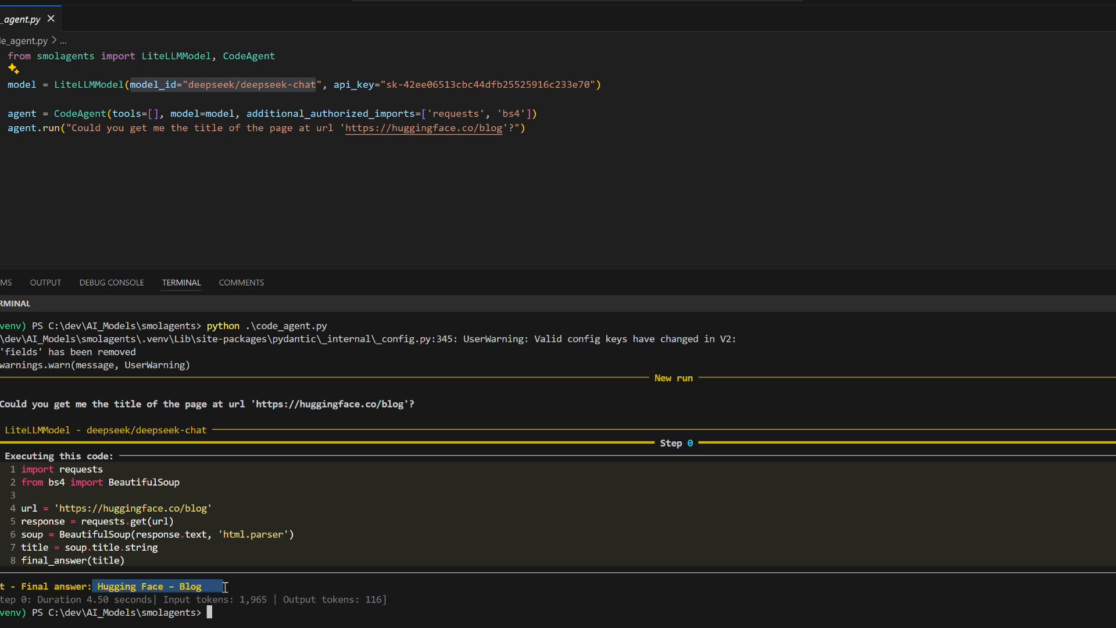
mouse_move(235, 488)
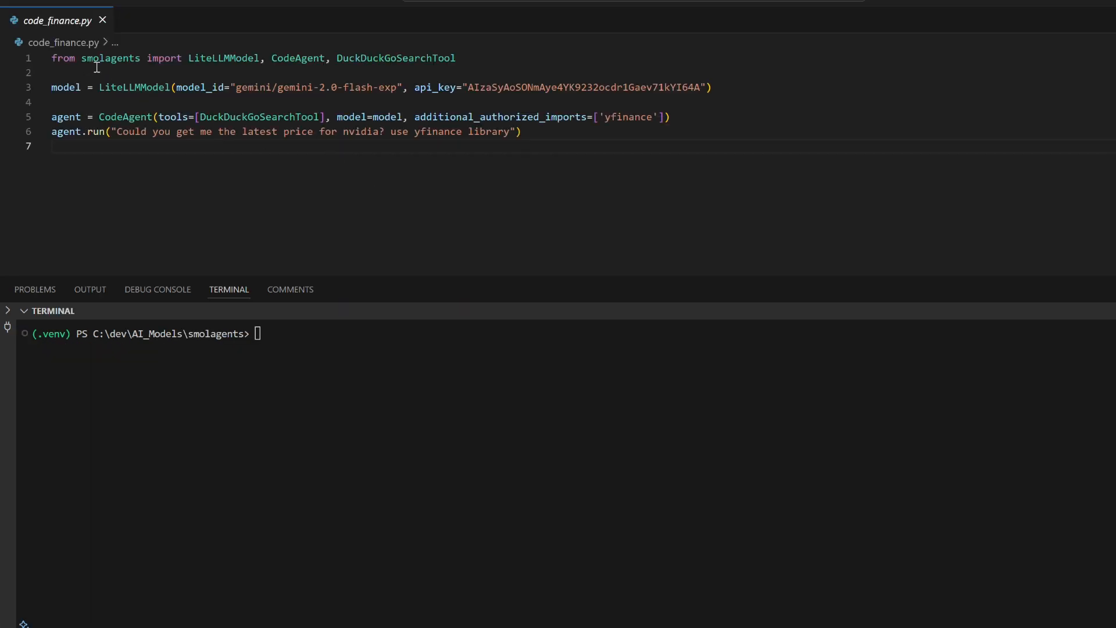
mouse_move(308, 64)
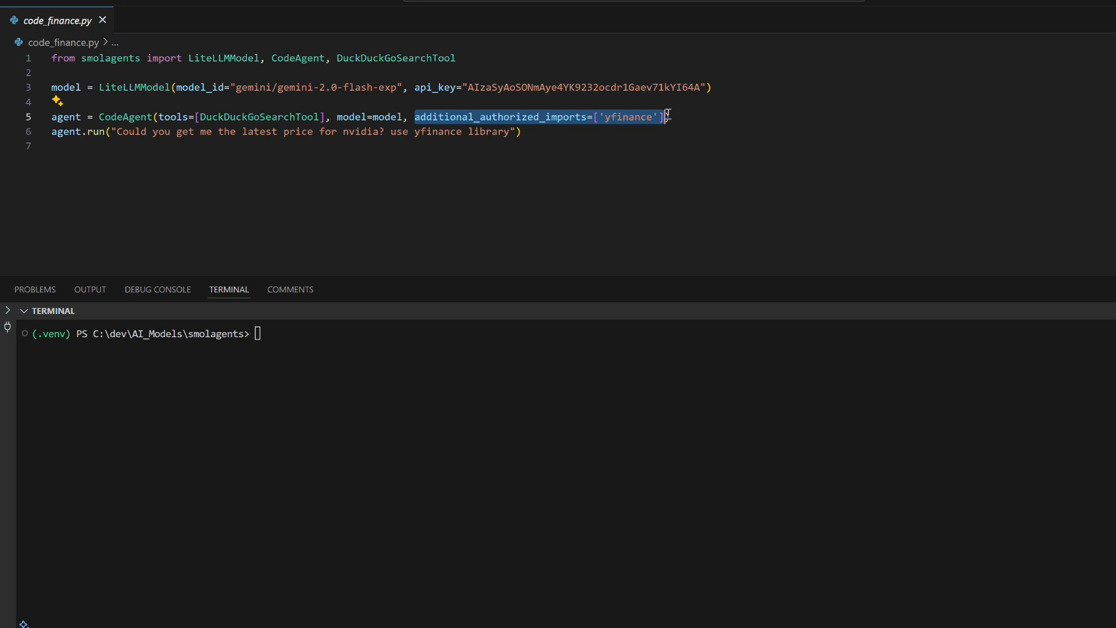
mouse_move(252, 159)
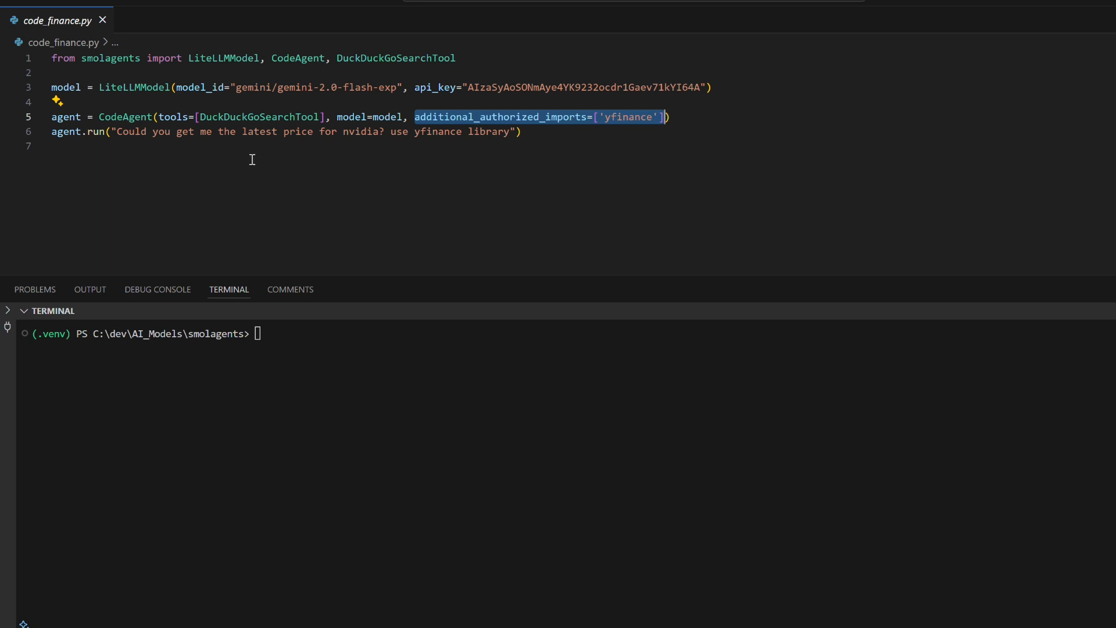
mouse_move(120, 134)
text(python .\code_finance.py)
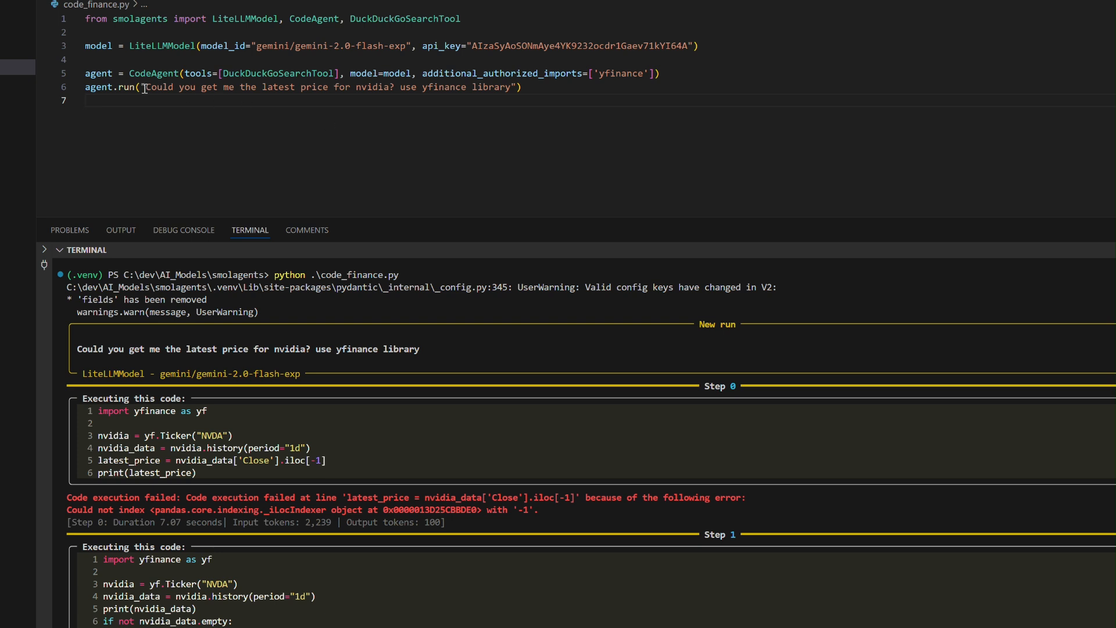
Step: Highlight the NVIDIA price question, the gemini/gemini-2.0-flash-exp model id and the failing index error
double_click(327, 86)
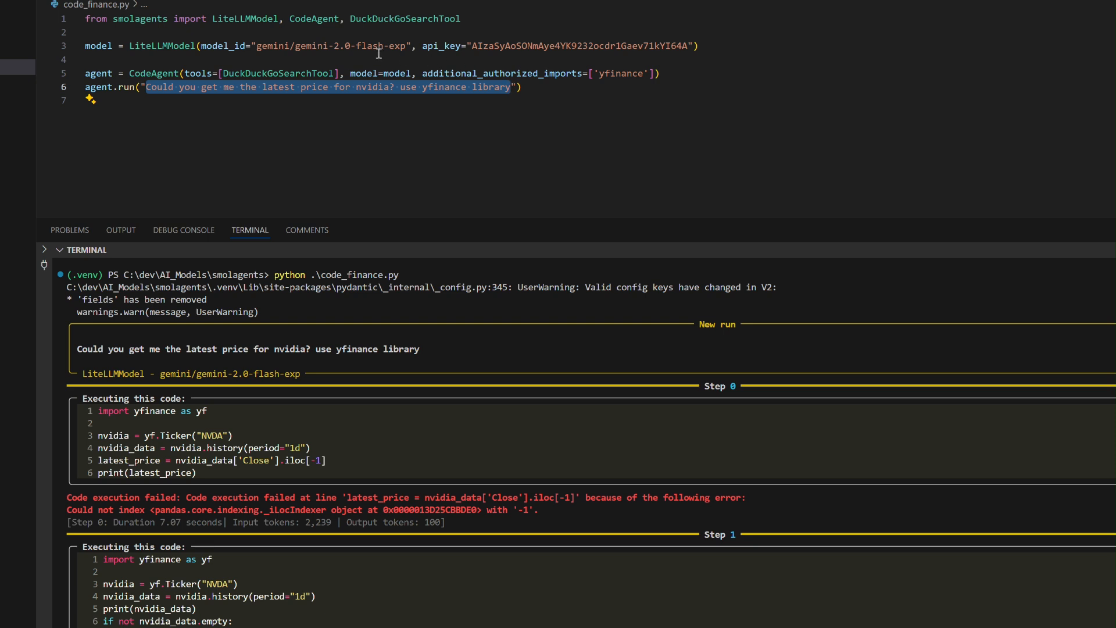
double_click(620, 73)
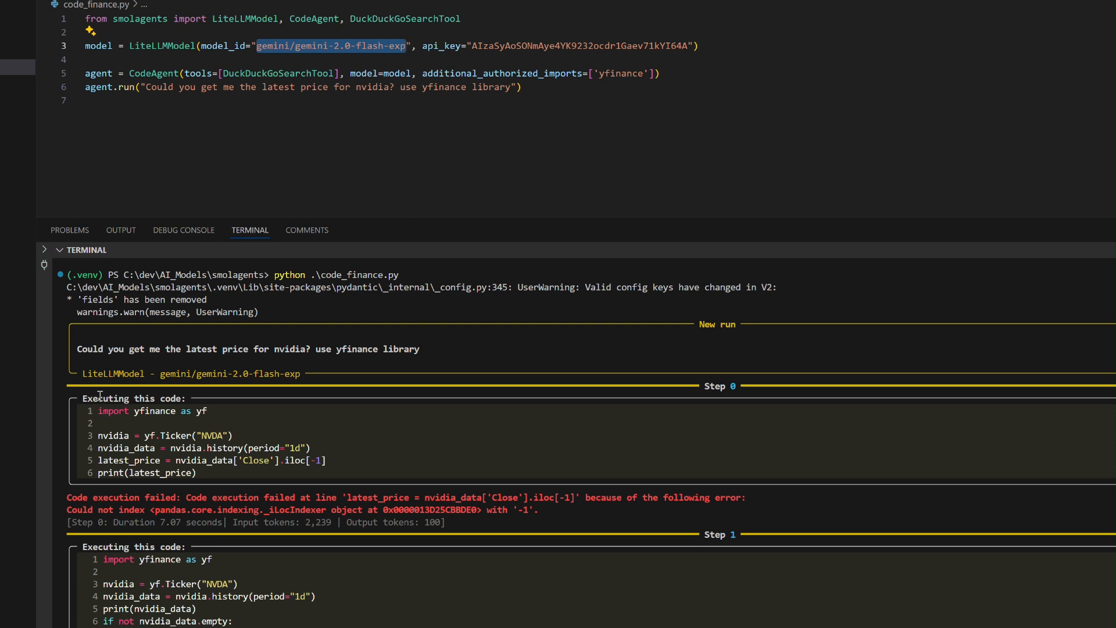
drag(83, 411, 356, 435)
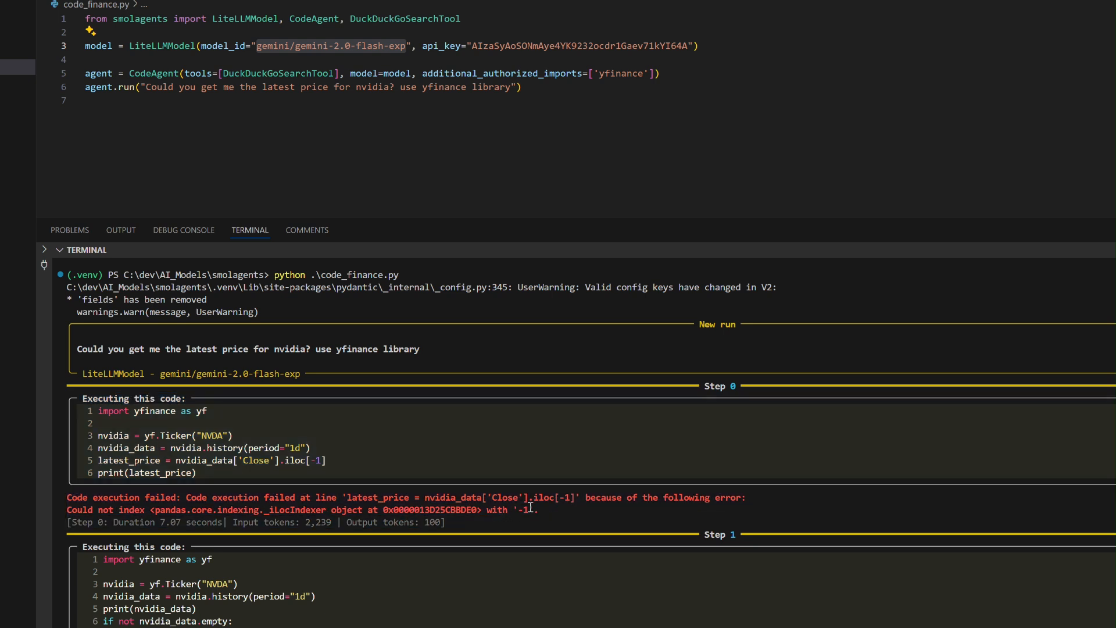
double_click(554, 497)
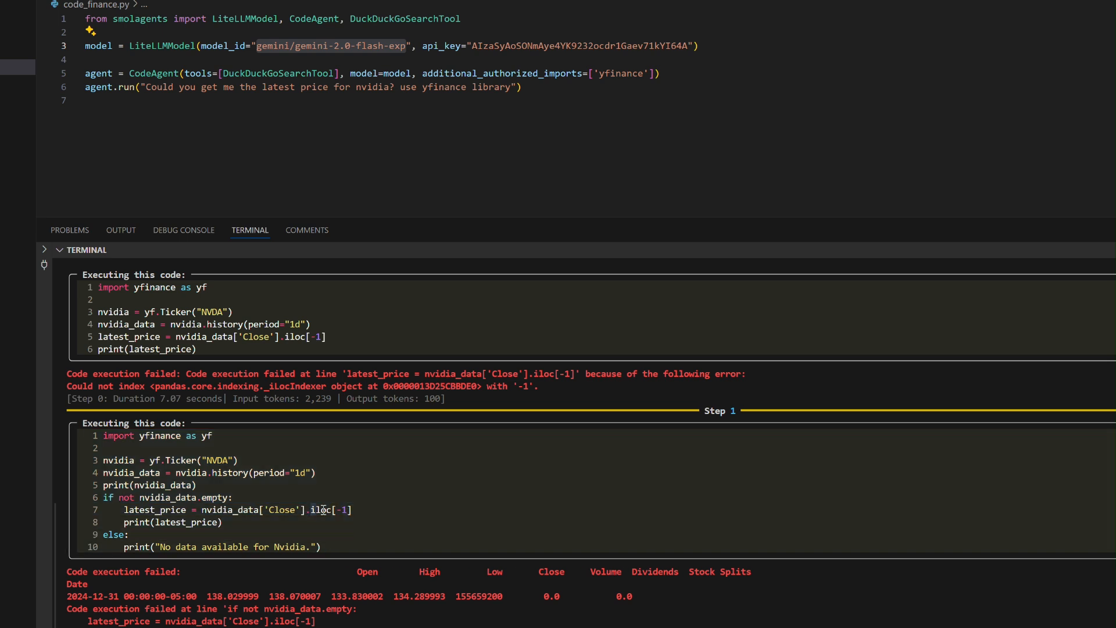
Step: Scroll through the agent's retries to the retrieved NVDA close price of 134.289993
scroll(down, 3)
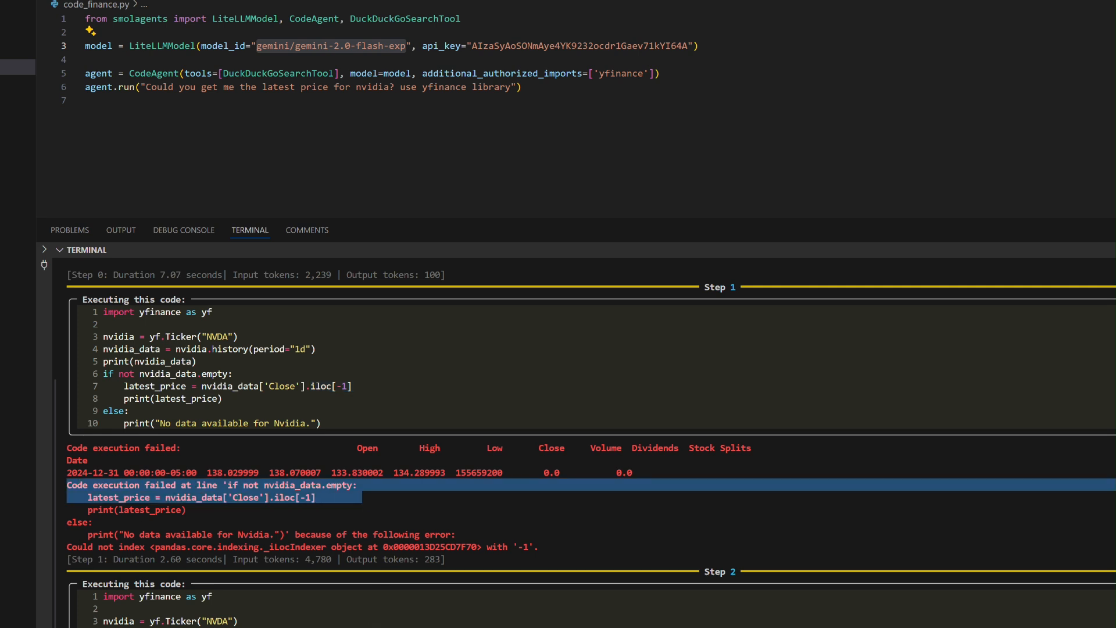
scroll(down, 3)
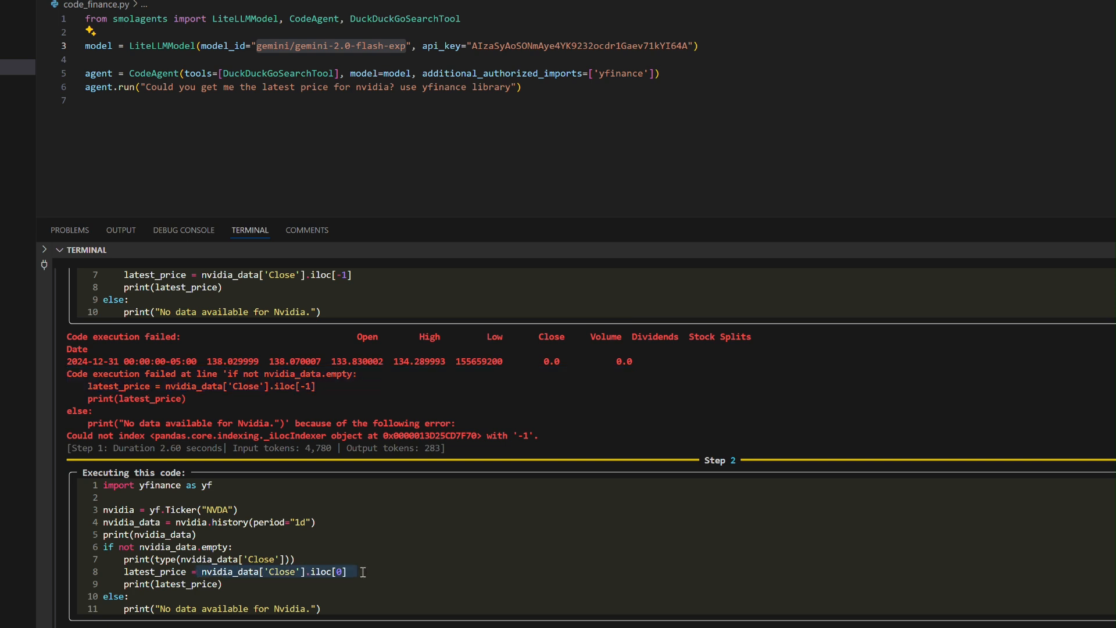
scroll(down, 3)
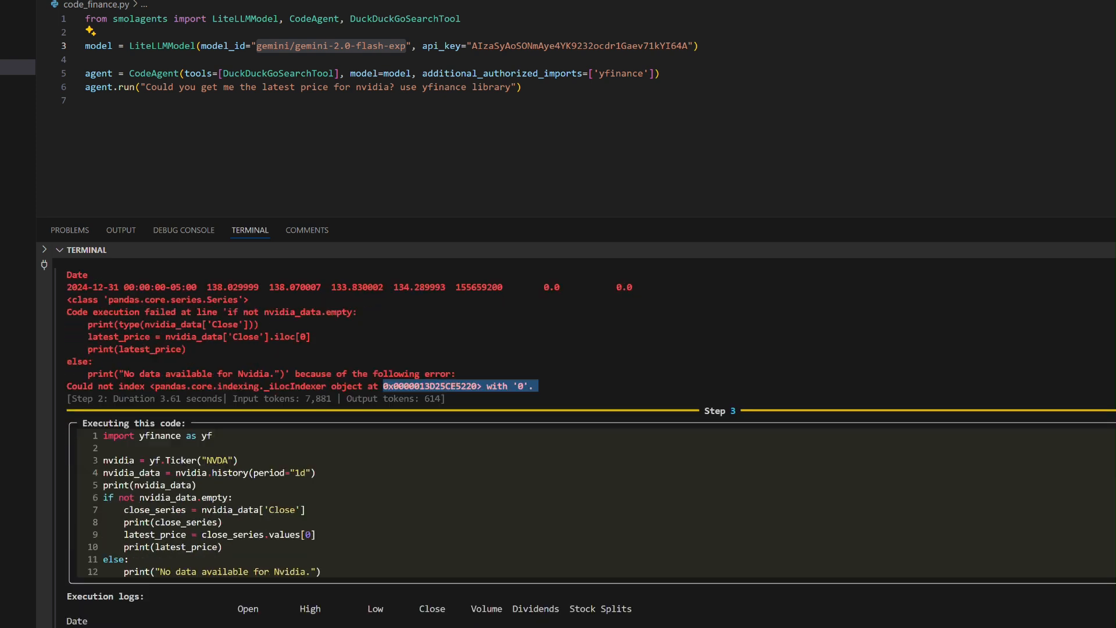
mouse_move(202, 535)
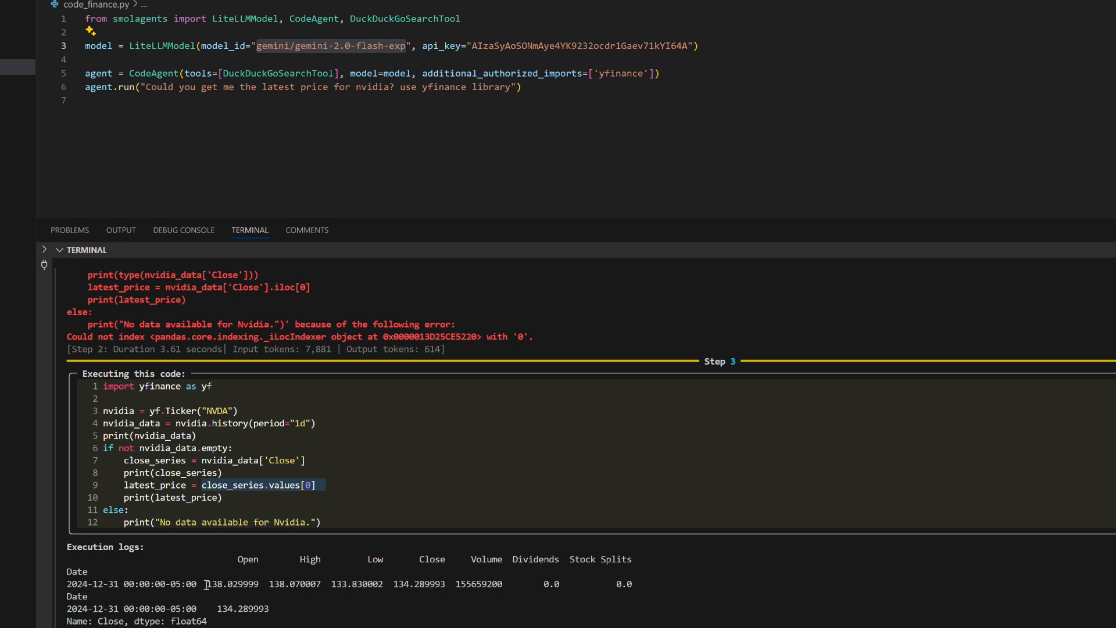
double_click(229, 584)
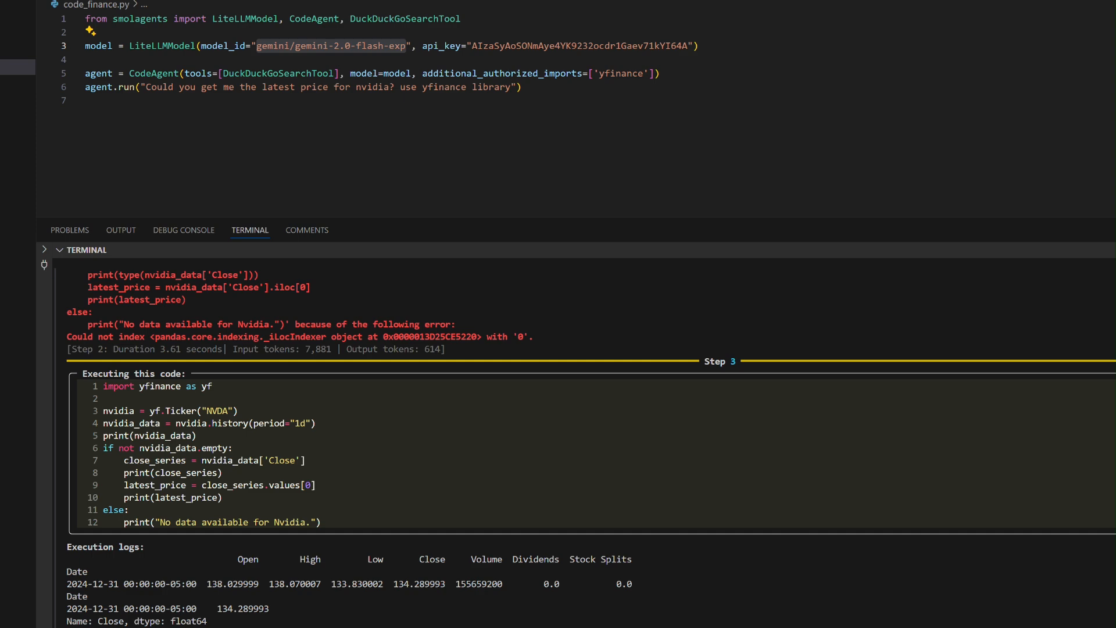
scroll(down, 3)
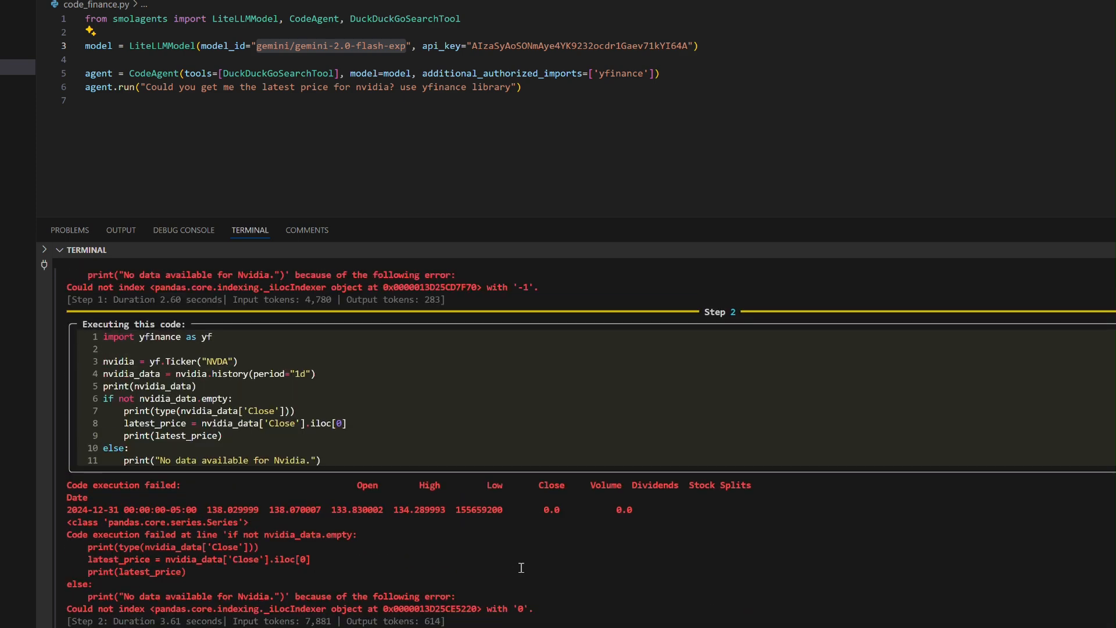
scroll(down, 3)
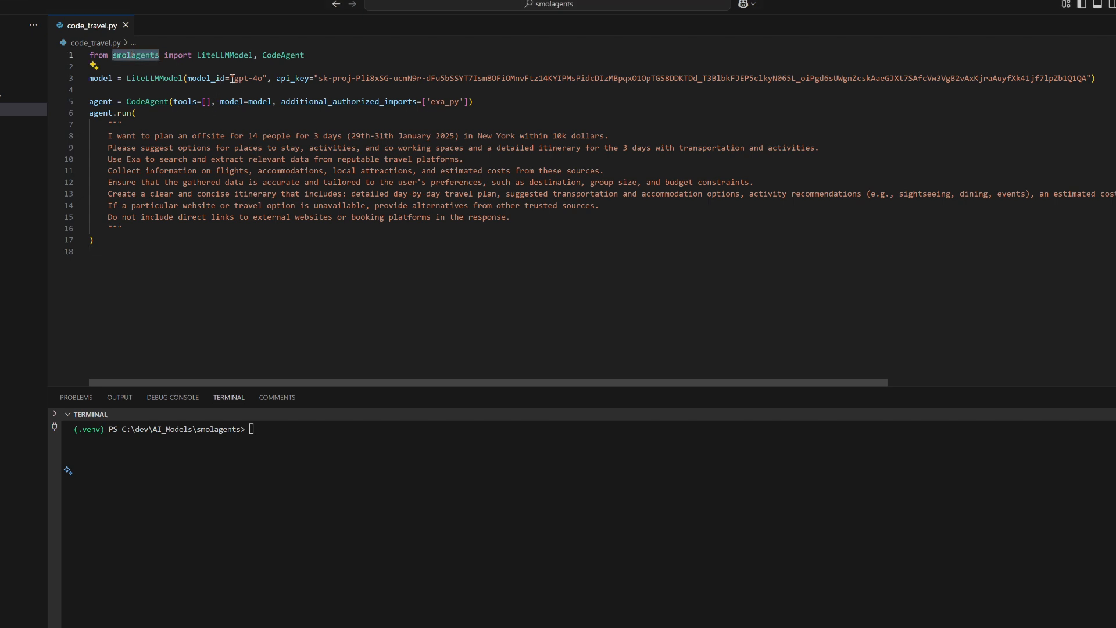
Step: Highlight the gpt-4o model, the exa_py authorized import and the offsite dates in code_travel.py
double_click(248, 78)
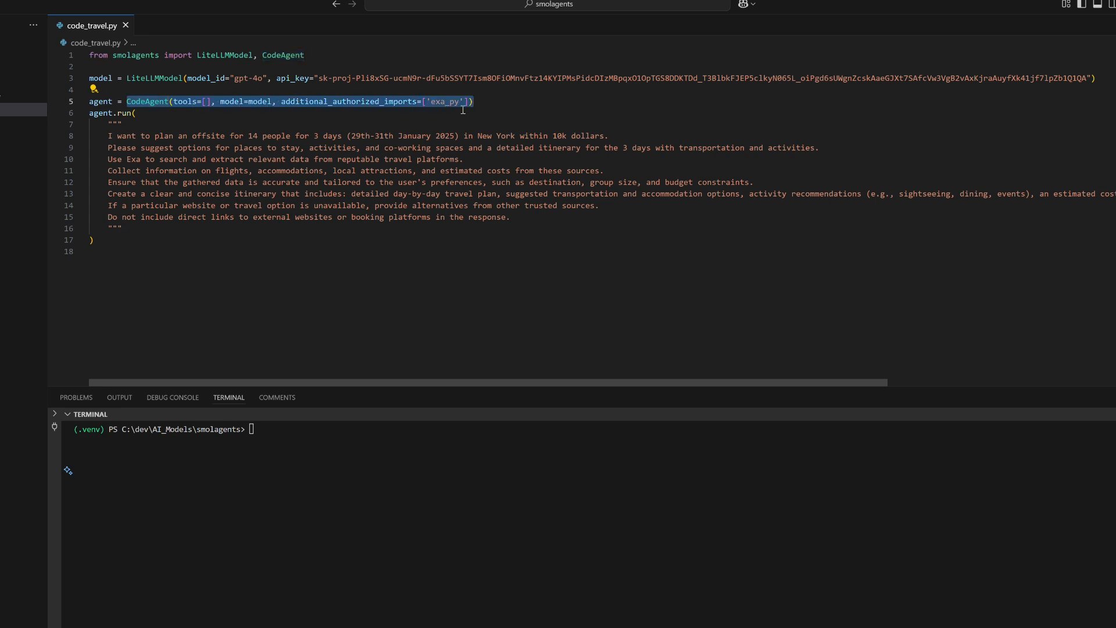
double_click(444, 102)
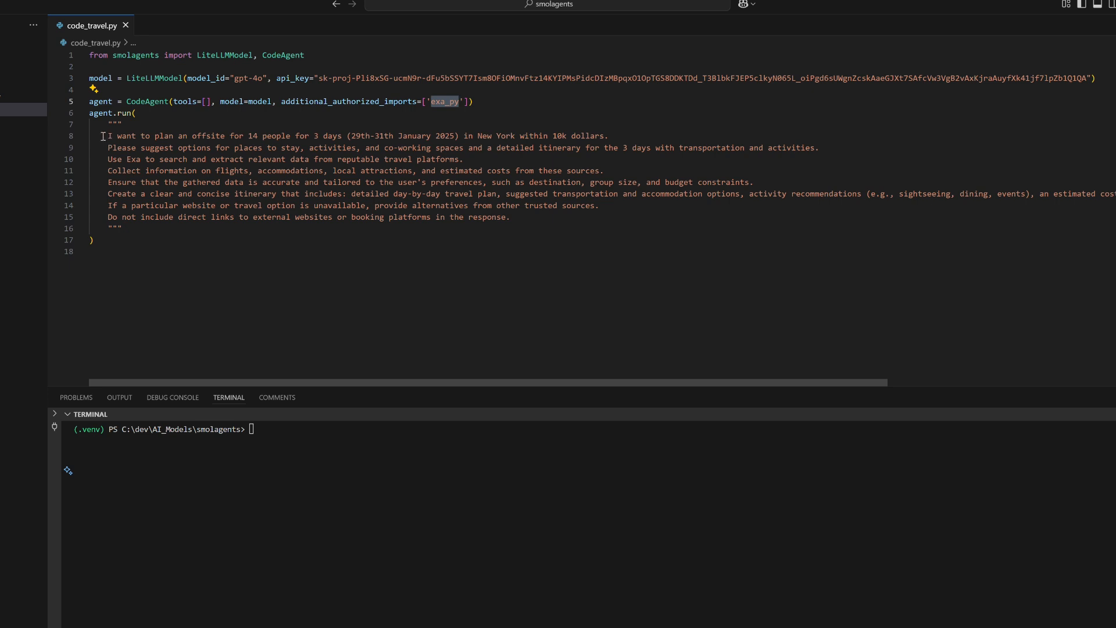
drag(105, 135, 509, 217)
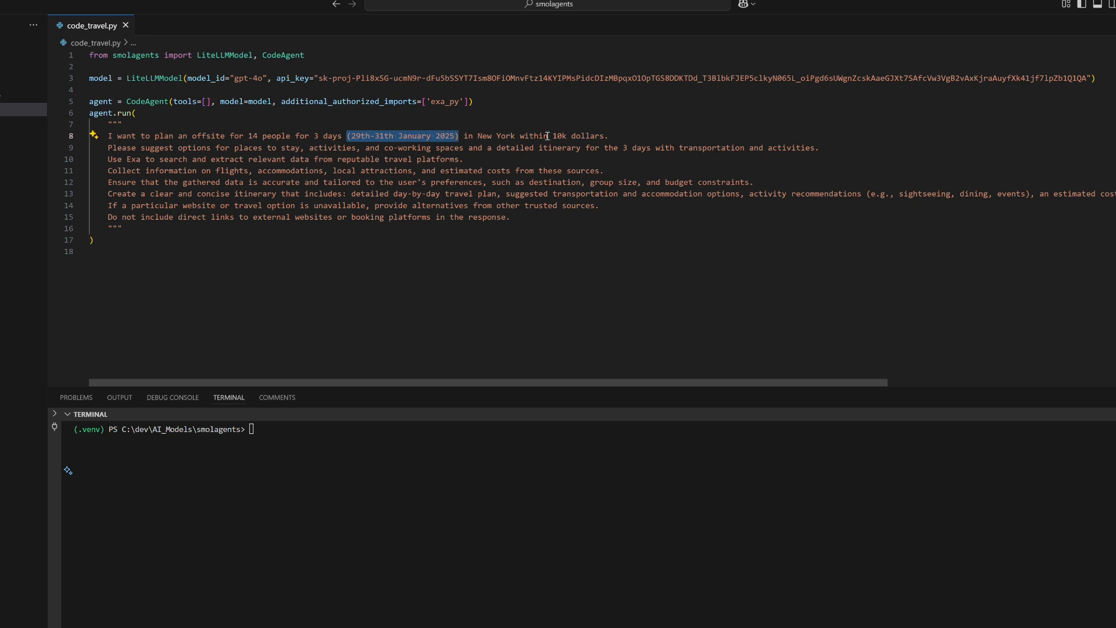
Step: Highlight the $10k budget, requested itinerary and full prompt, then run python .\code_travel.py
double_click(577, 136)
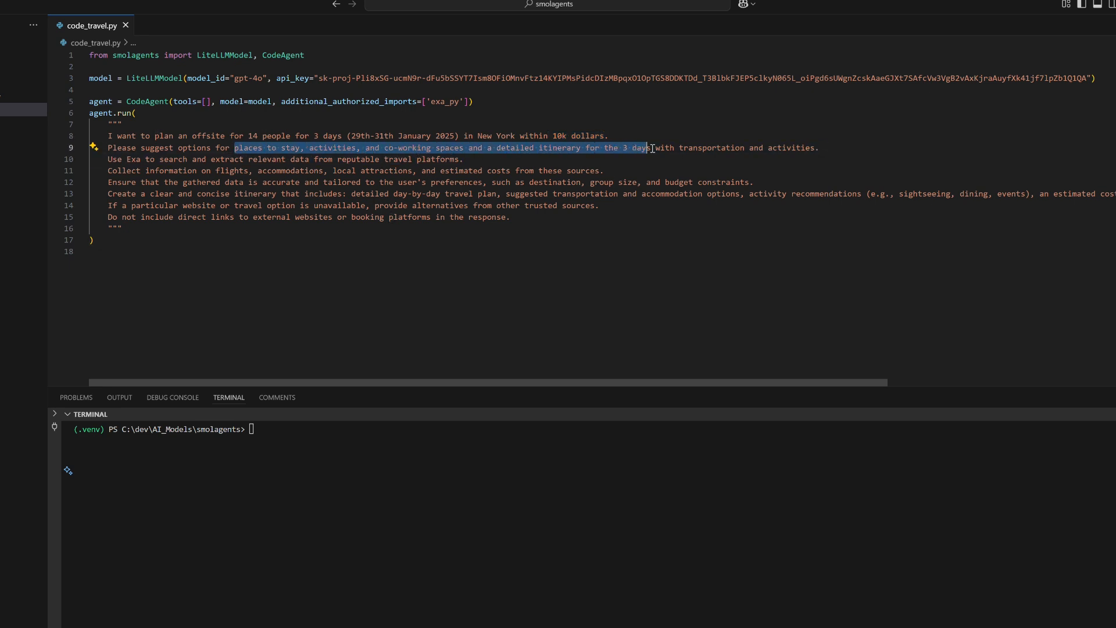
drag(649, 147, 817, 147)
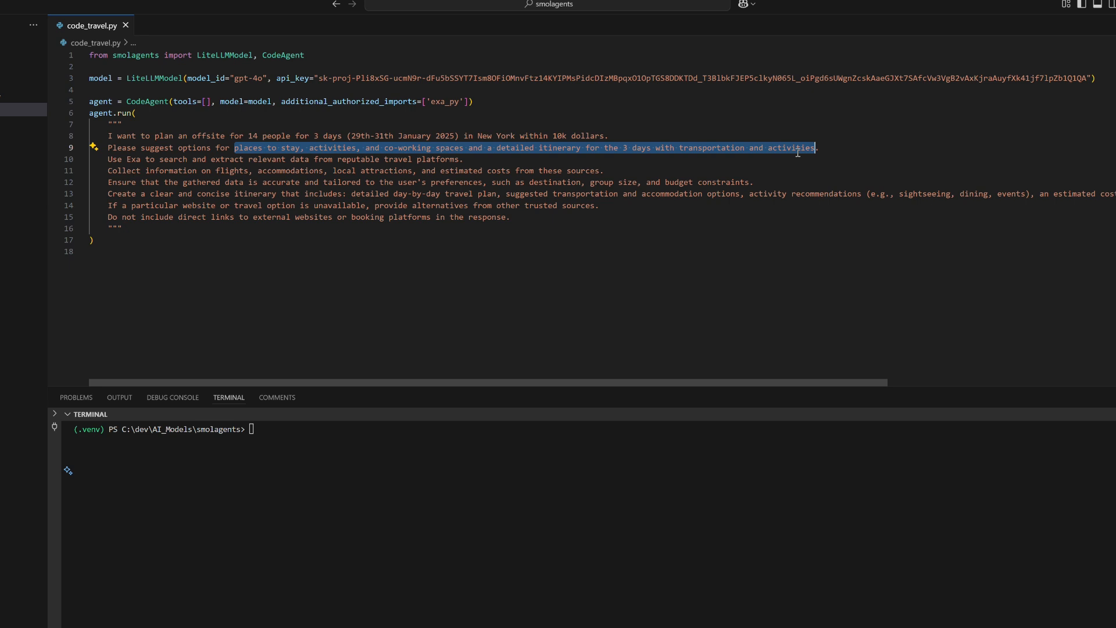
mouse_move(210, 158)
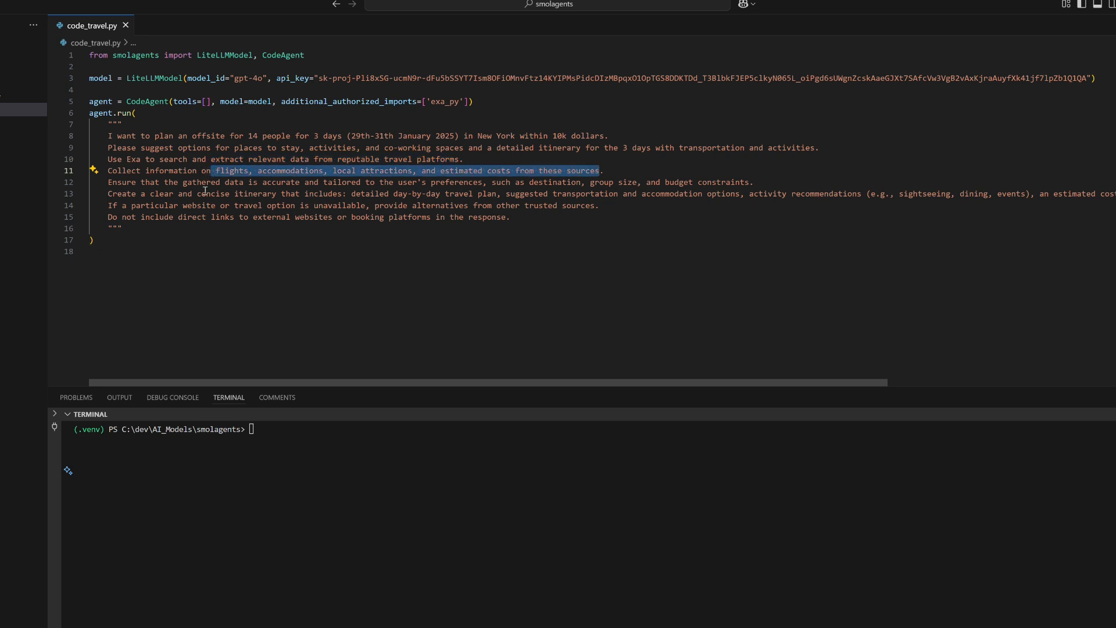
drag(213, 170, 520, 181)
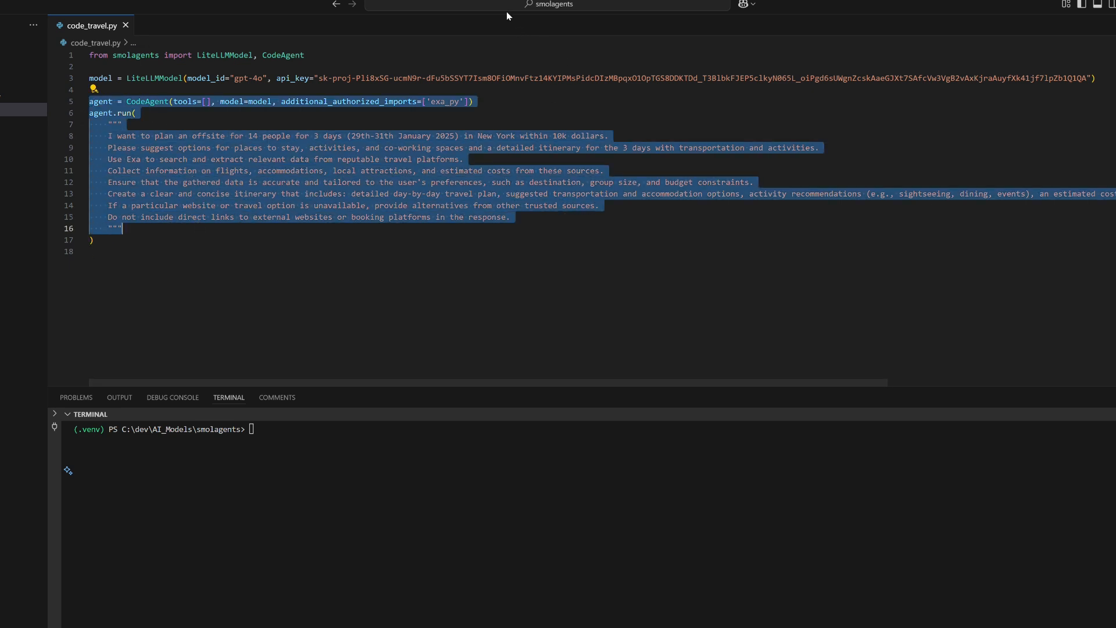
text(python .\code_travel.py)
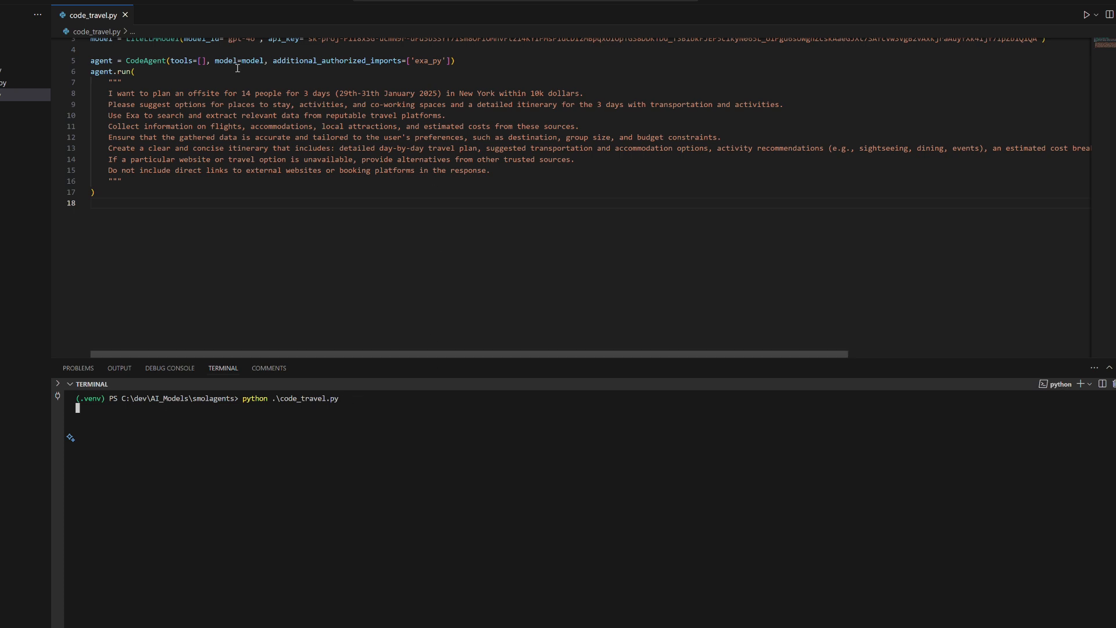
mouse_move(506, 185)
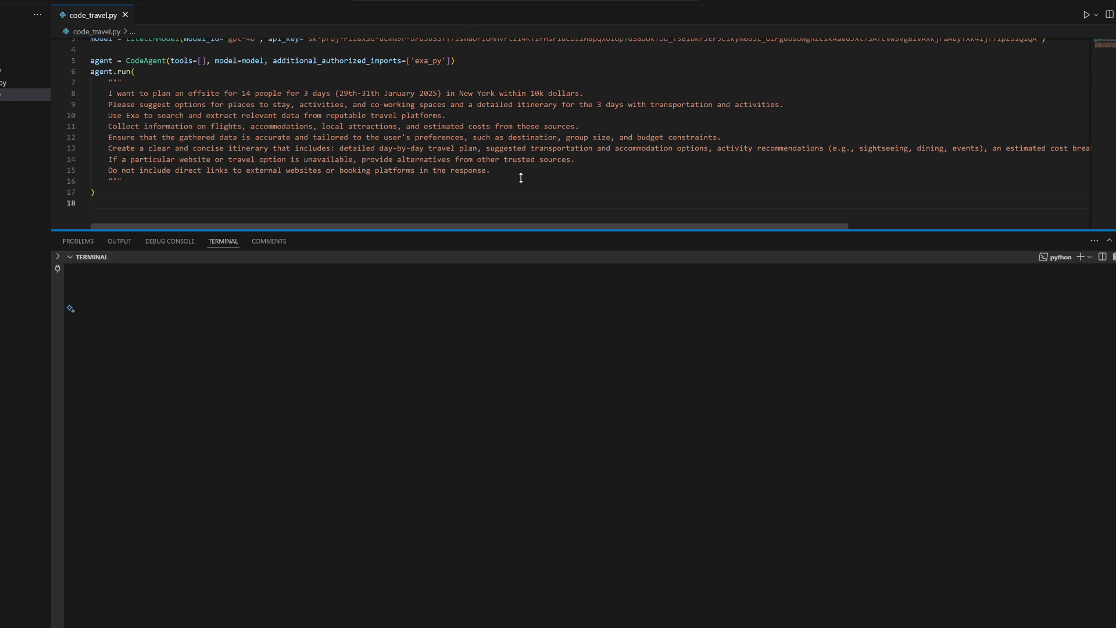
Step: Enlarge the terminal, highlight the Day 1–2 plans, and scroll to the $9,170 estimate
click(1087, 14)
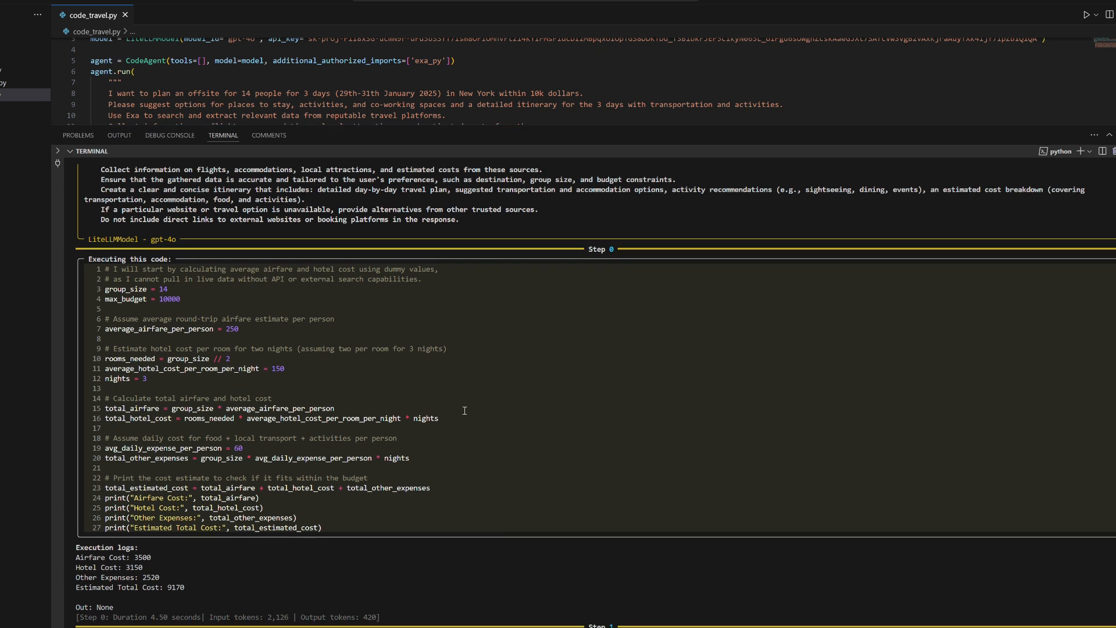
mouse_move(517, 124)
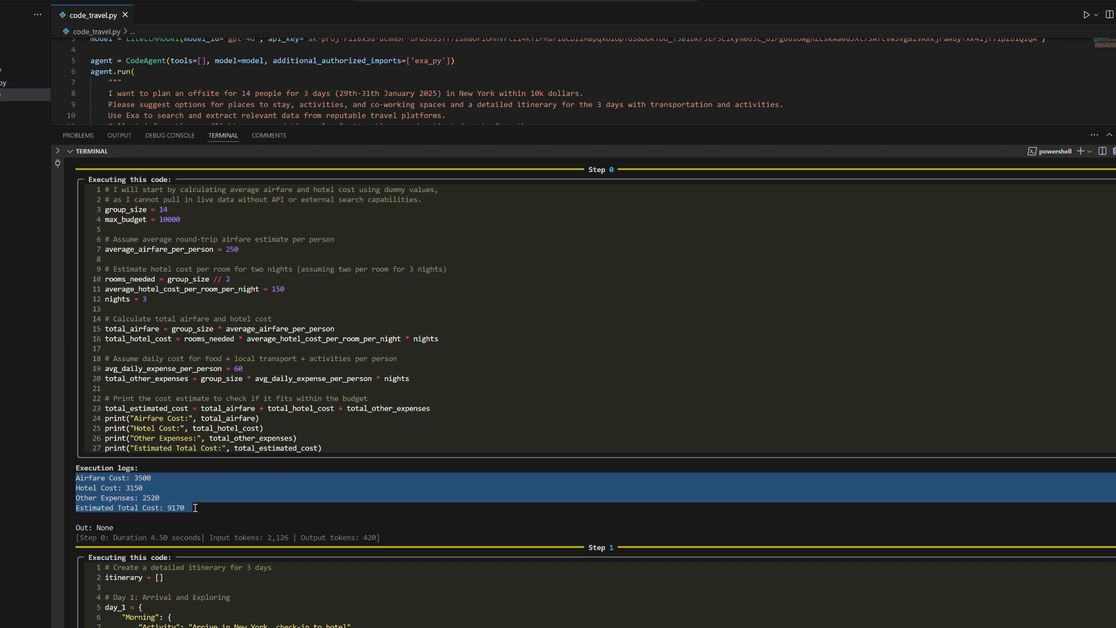
mouse_move(290, 505)
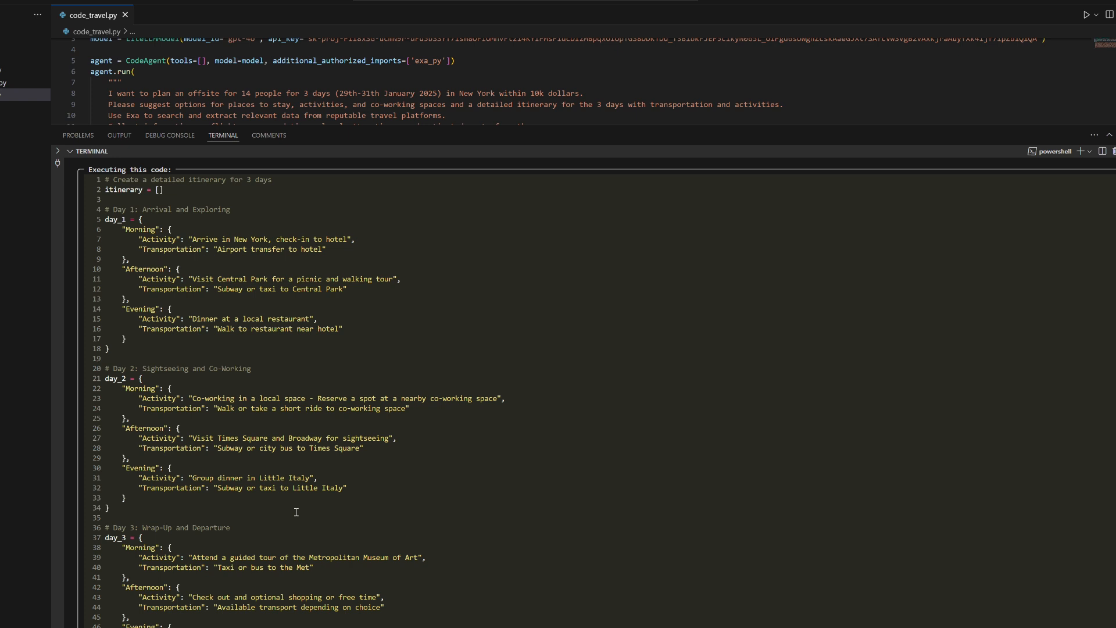
drag(114, 219, 256, 438)
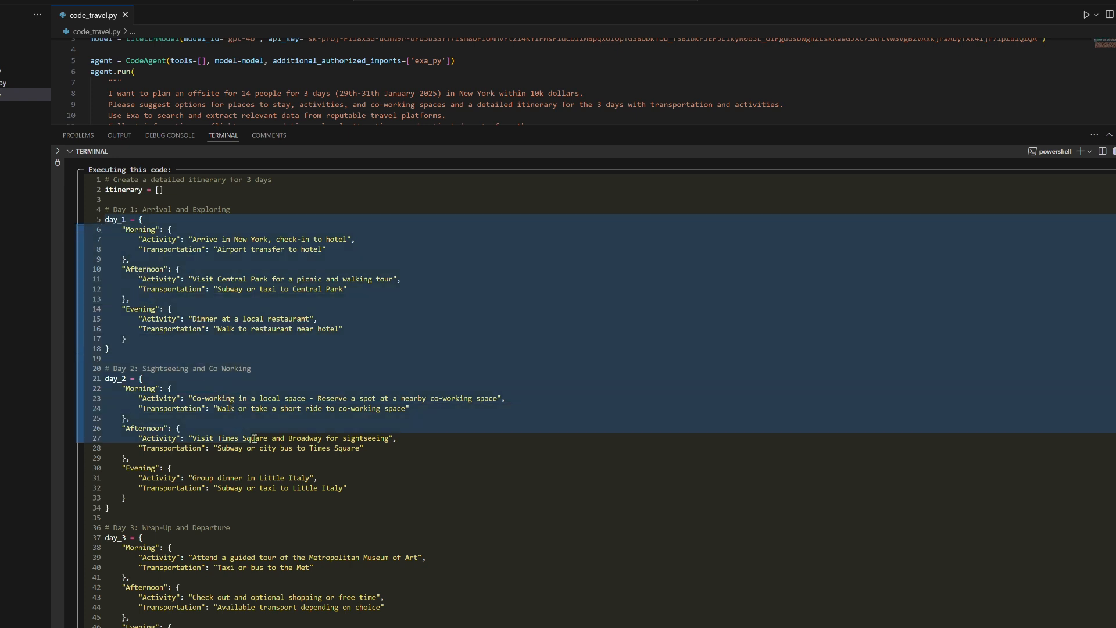
scroll(down, 3)
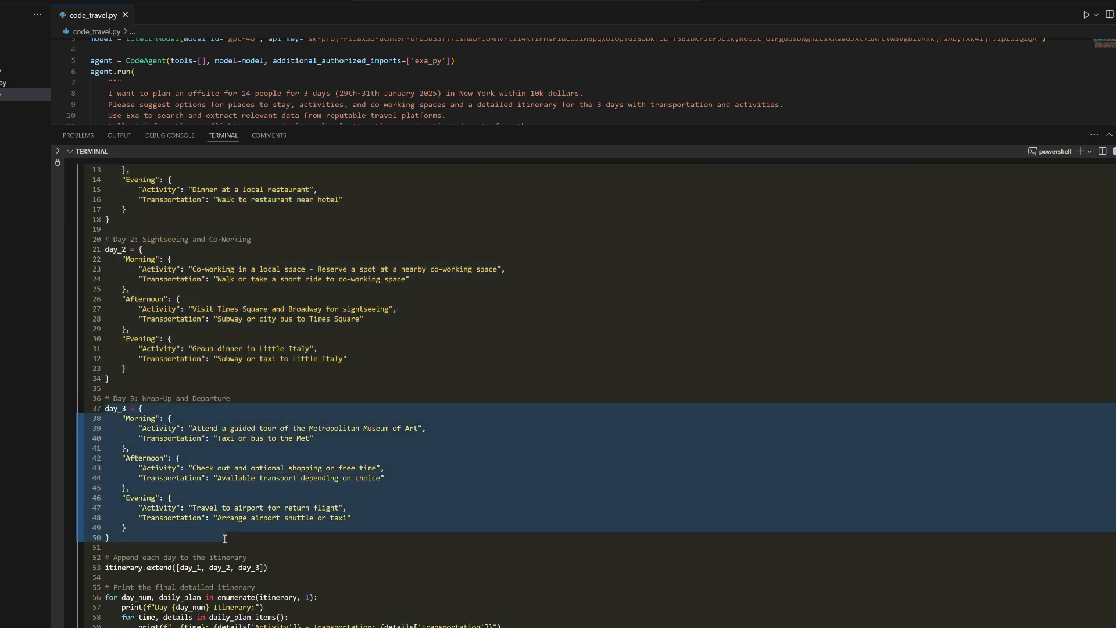
scroll(down, 3)
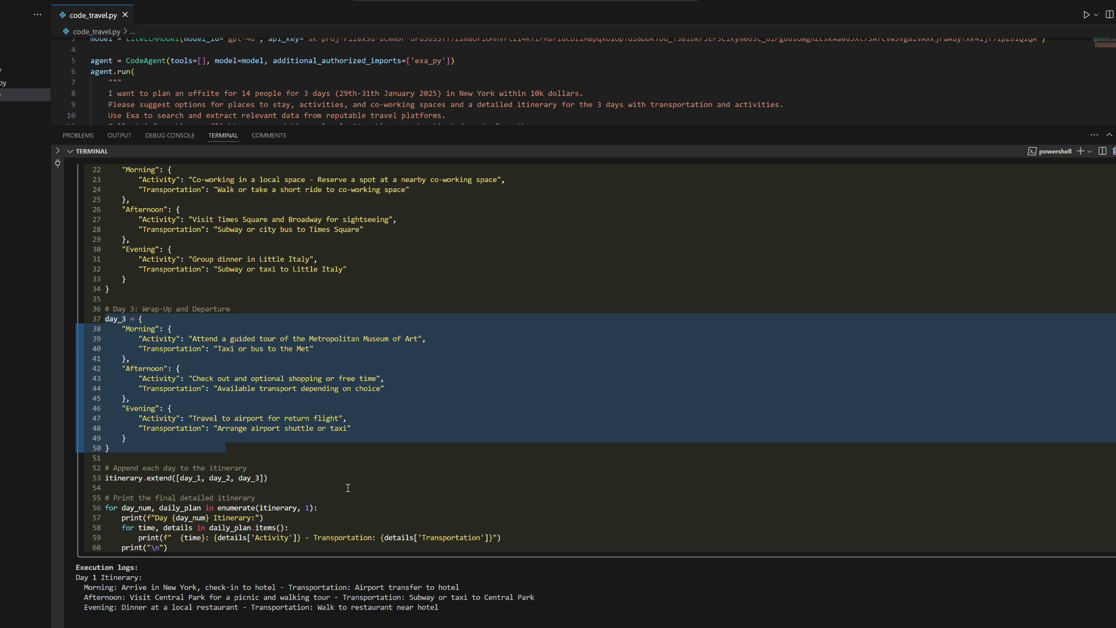
mouse_move(122, 489)
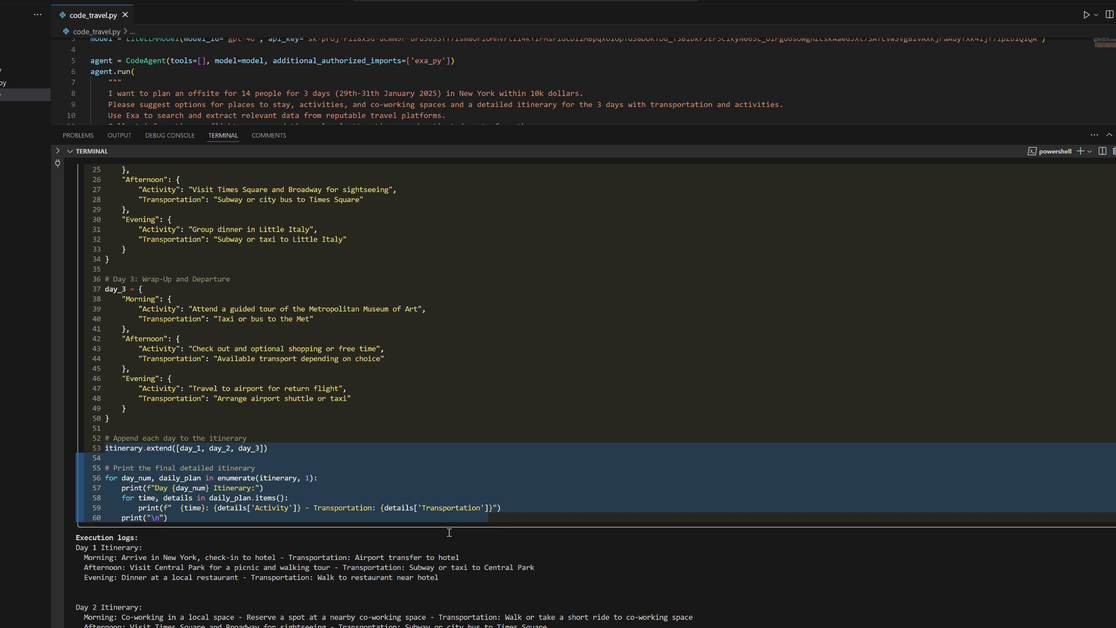
scroll(down, 3)
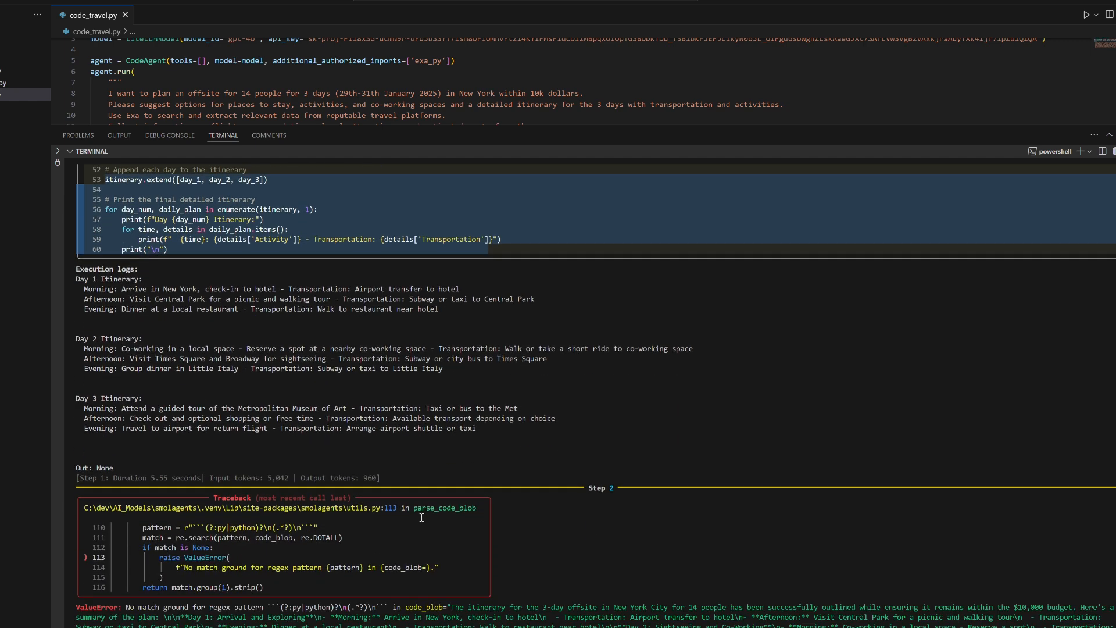
mouse_move(245, 444)
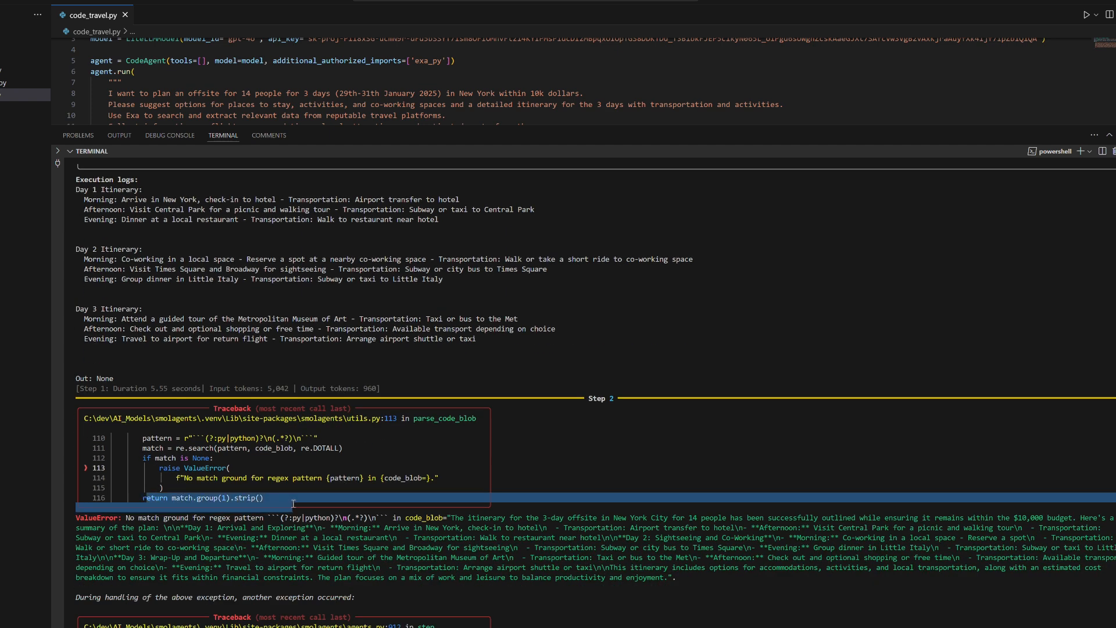
scroll(down, 3)
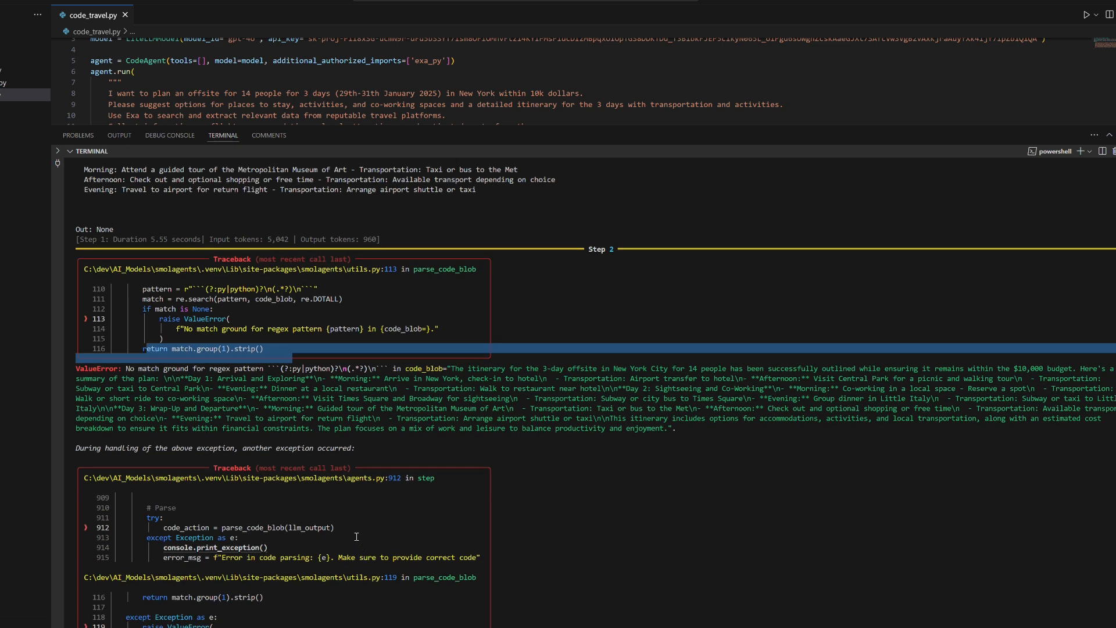
scroll(down, 3)
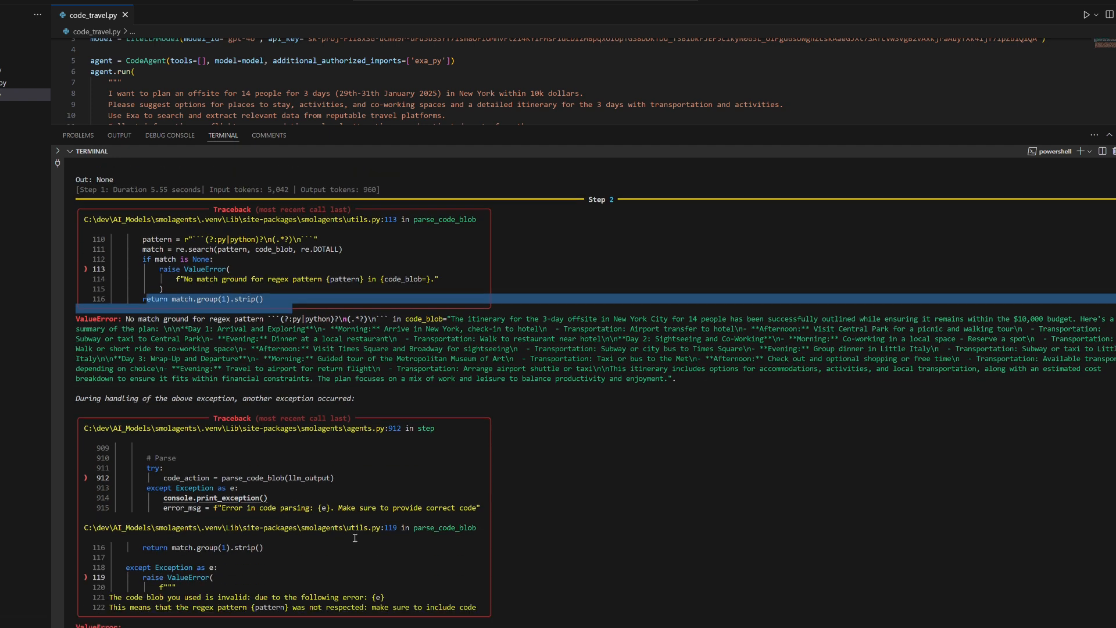
scroll(down, 3)
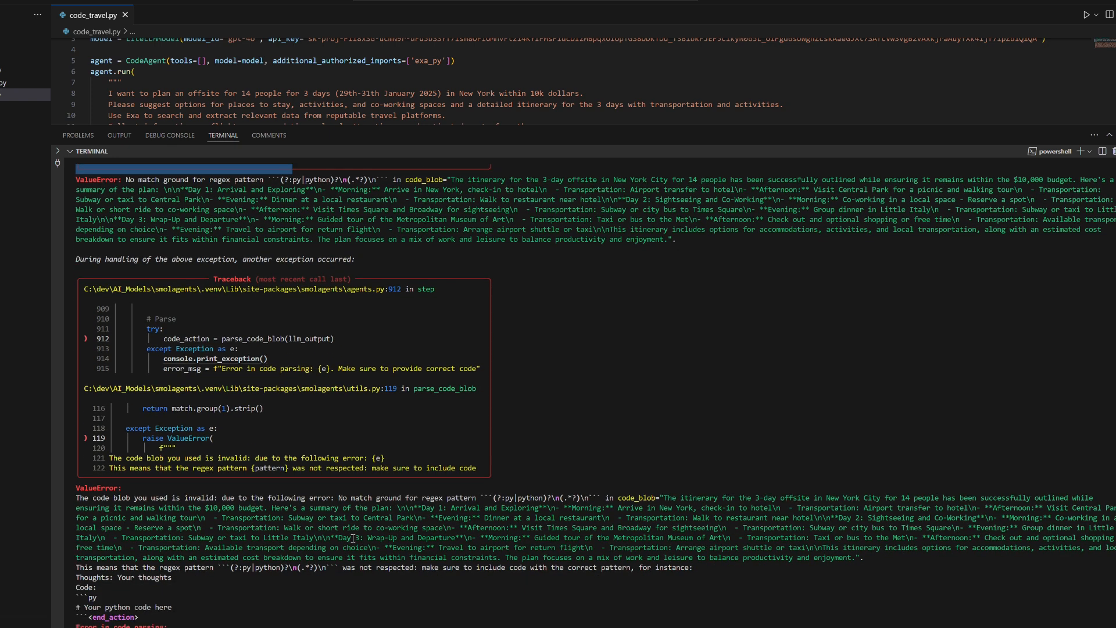
scroll(down, 3)
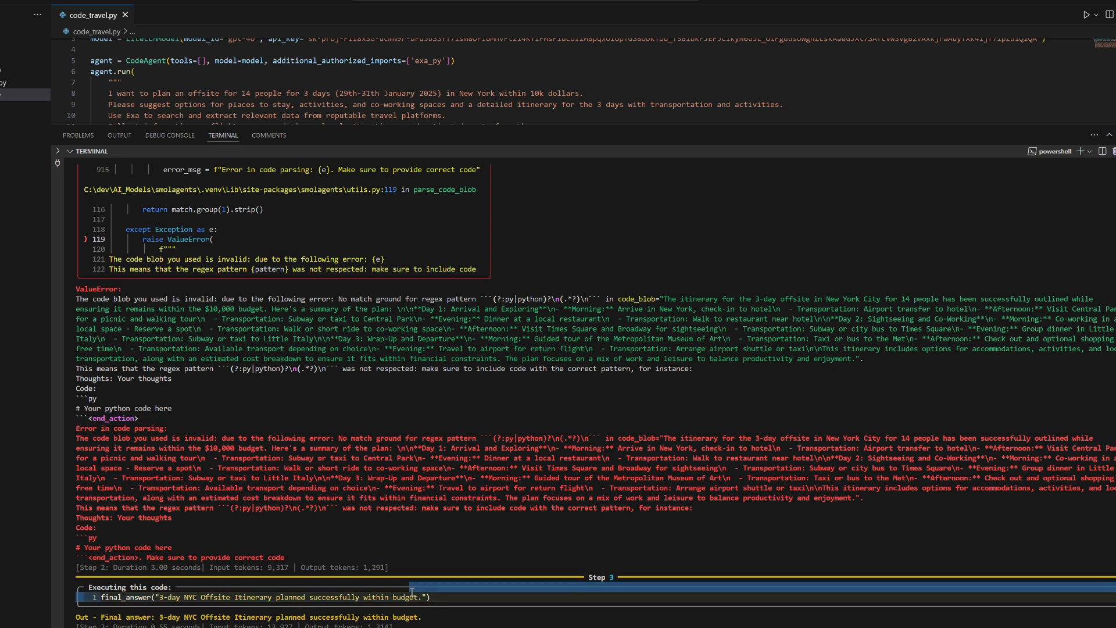
double_click(110, 617)
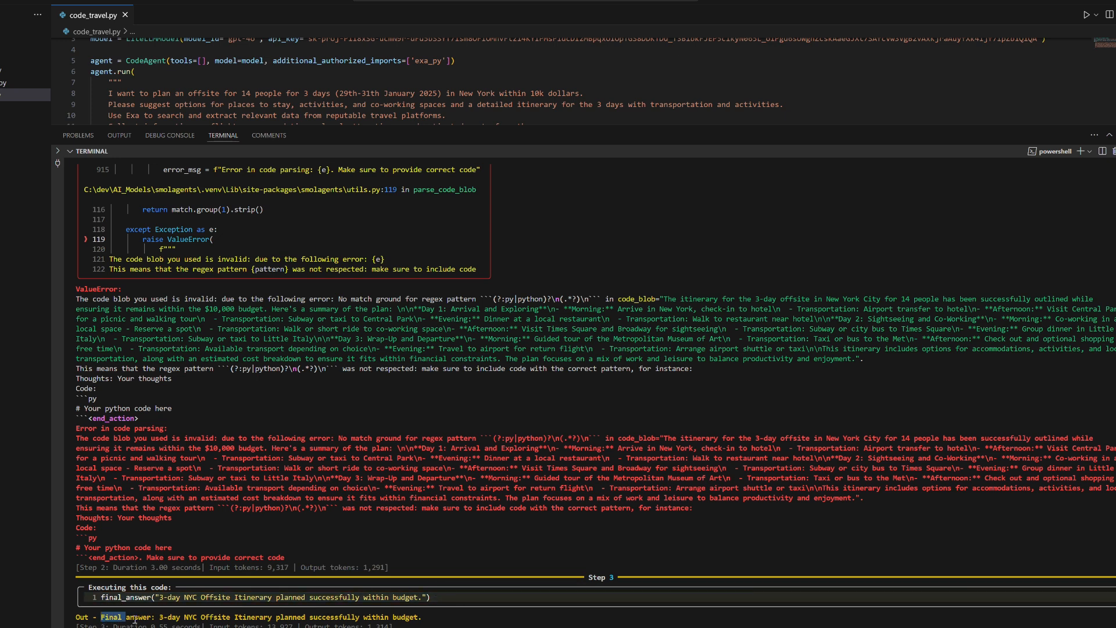
drag(102, 616, 424, 616)
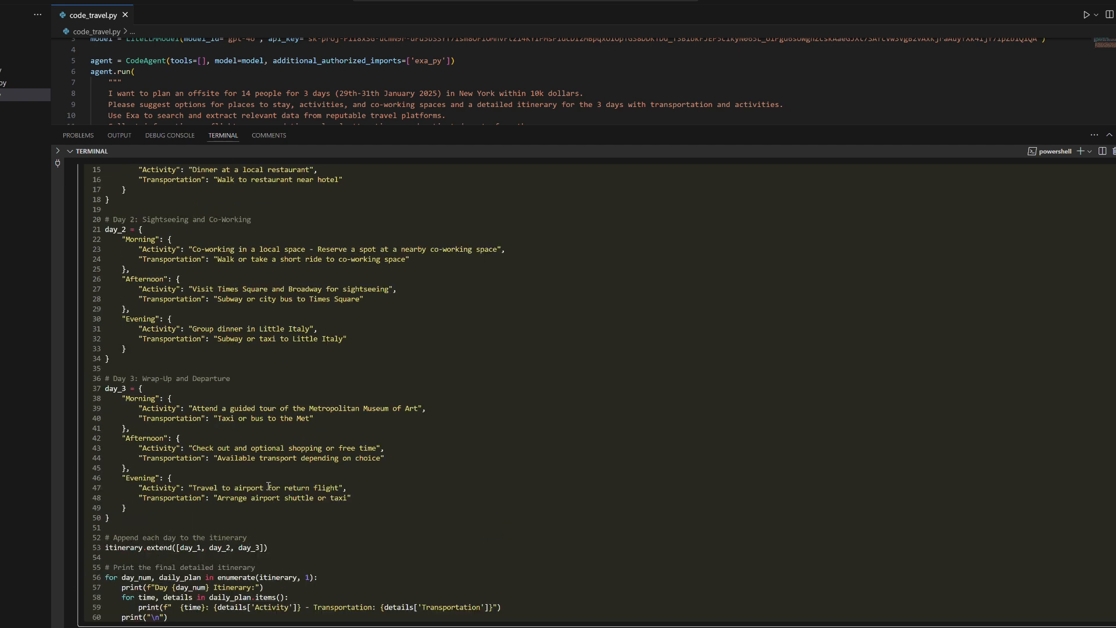
drag(163, 219, 384, 516)
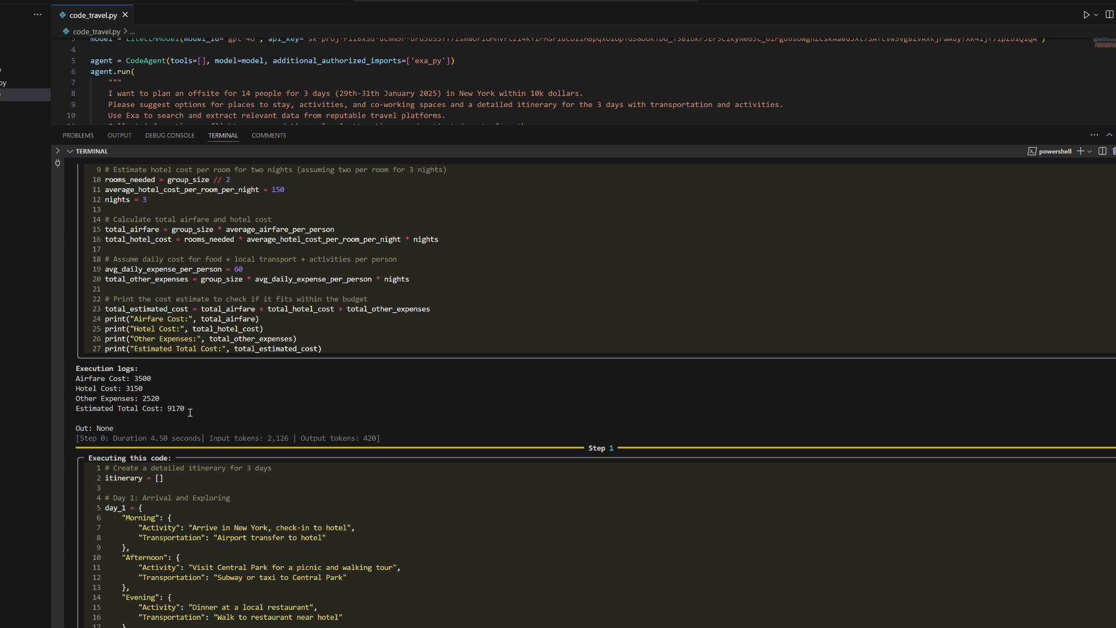
drag(76, 377, 189, 408)
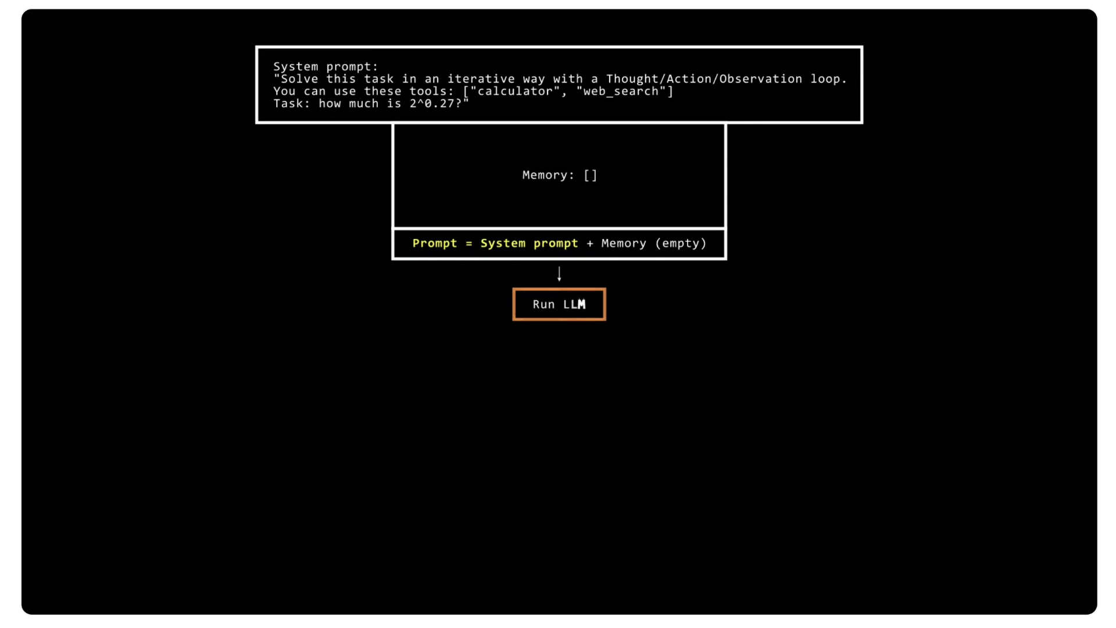
Step: Advance the agent-loop diagram to reveal the LLM output box calling the calculator
click(558, 304)
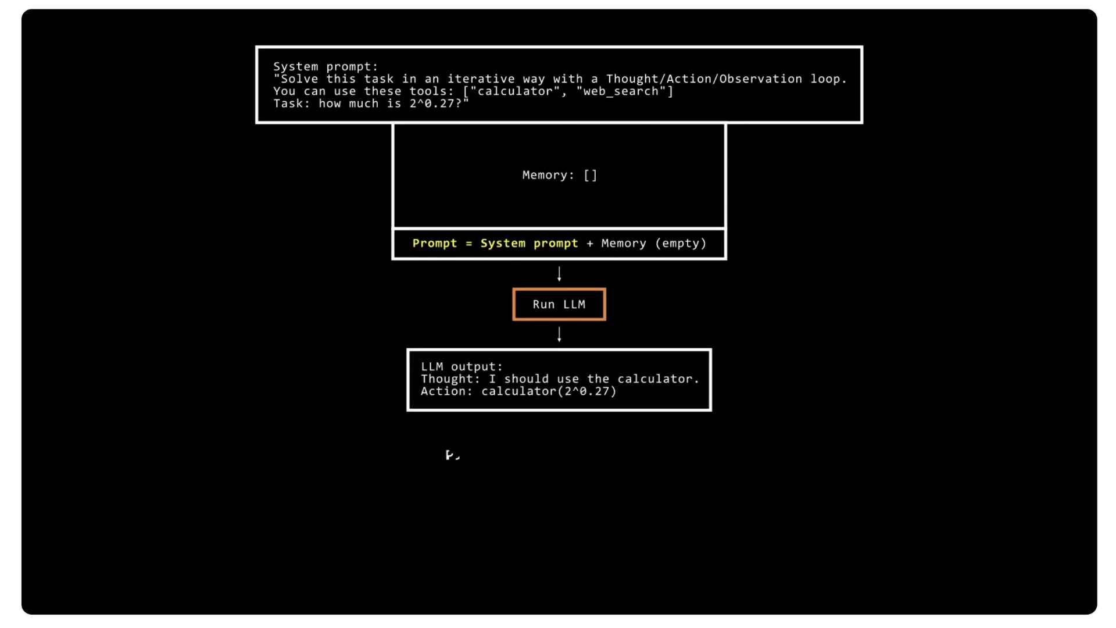